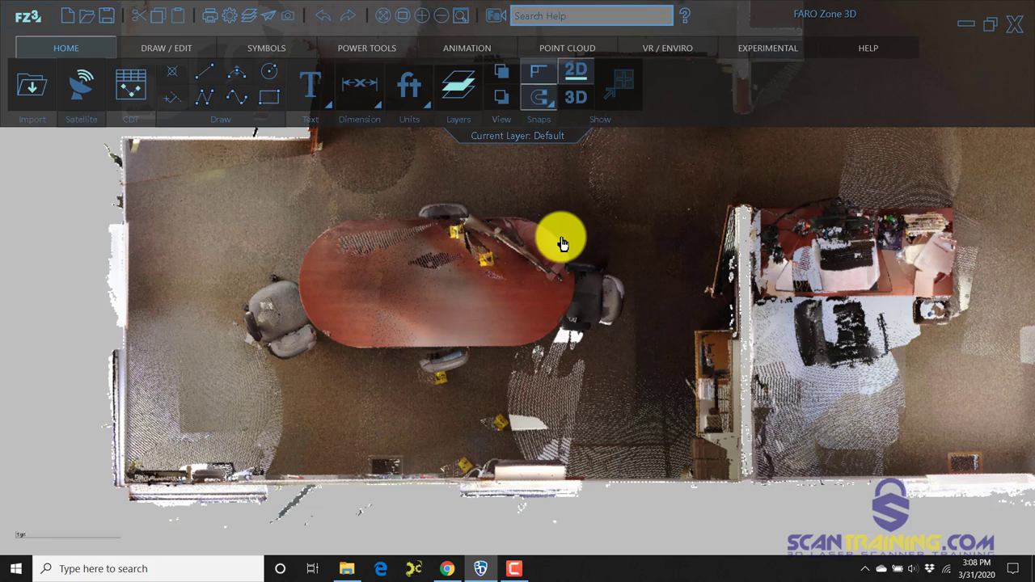
Zoom to the full plan and pull the outline's top-right corner onto the wall
{"action": "left_click", "coordinate": [204, 97]}
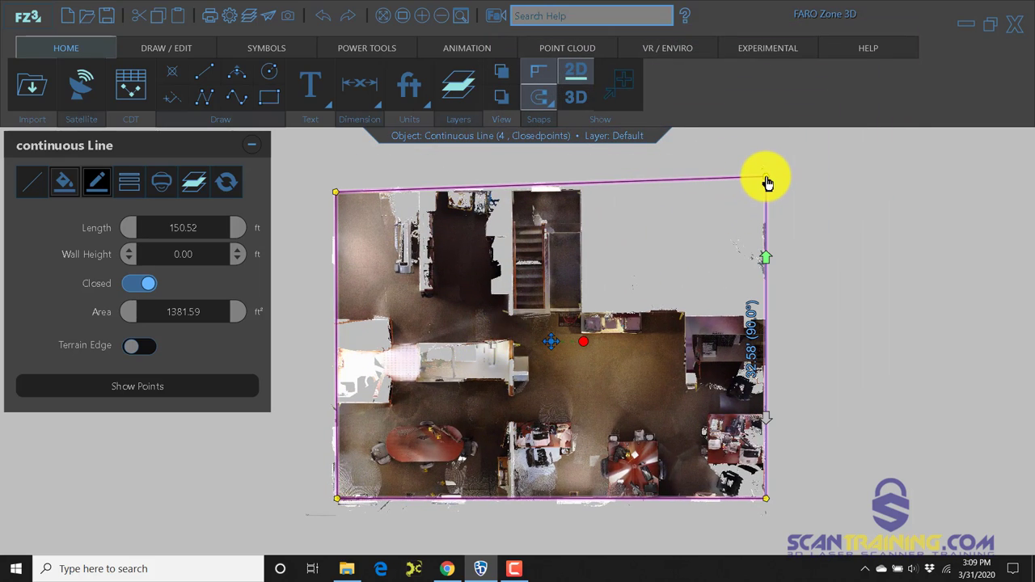
{"action": "left_click_drag", "start_coordinate": [767, 178], "coordinate": [766, 187]}
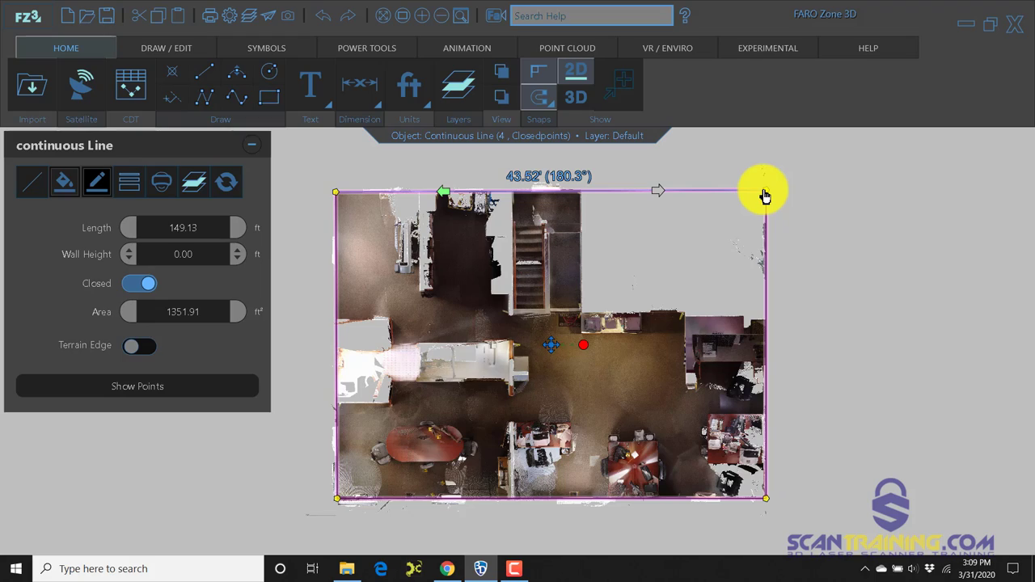
{"action": "mouse_move", "coordinate": [765, 197]}
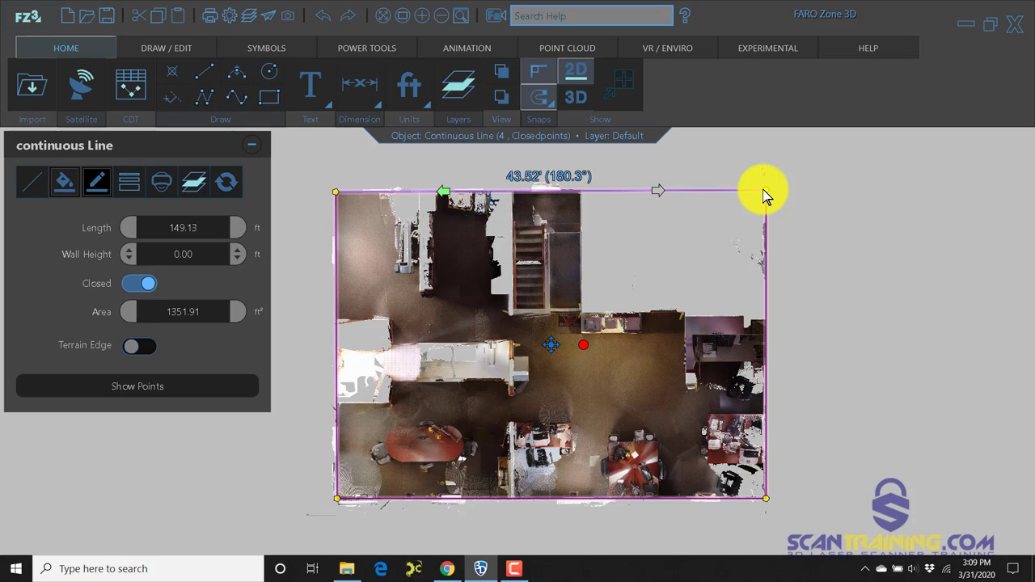
{"action": "mouse_move", "coordinate": [763, 196]}
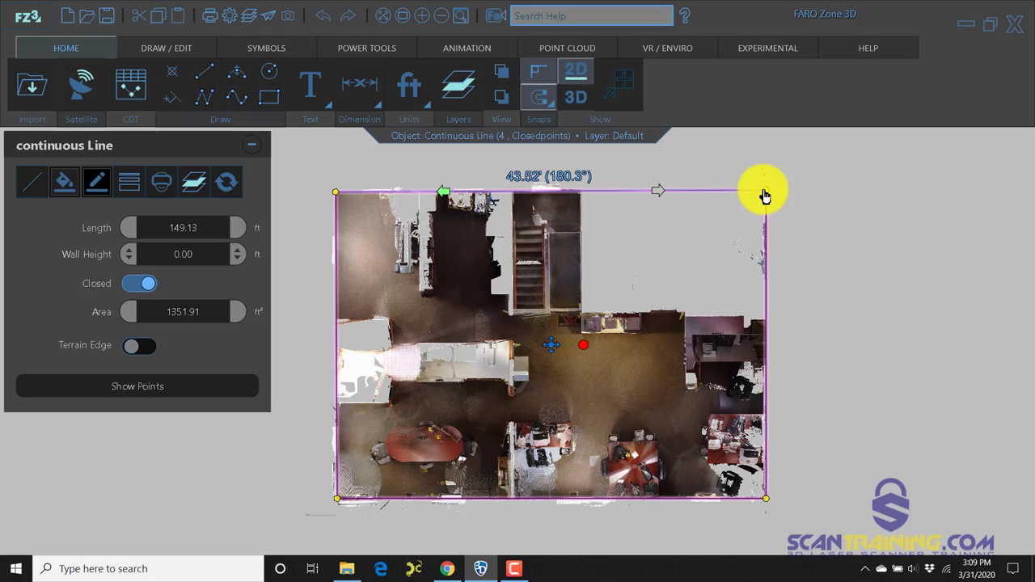
{"action": "mouse_move", "coordinate": [757, 217]}
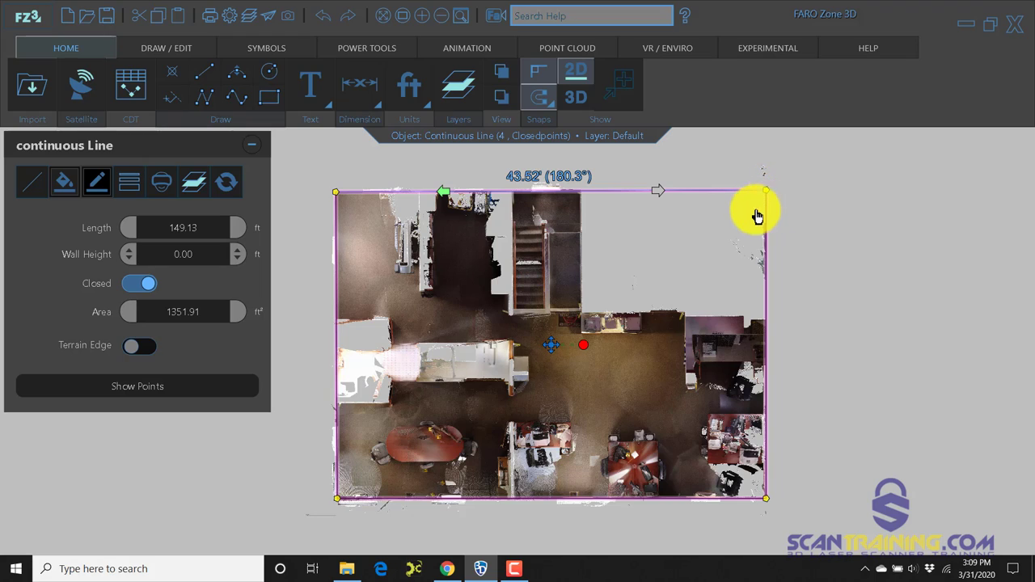
{"action": "mouse_move", "coordinate": [628, 379]}
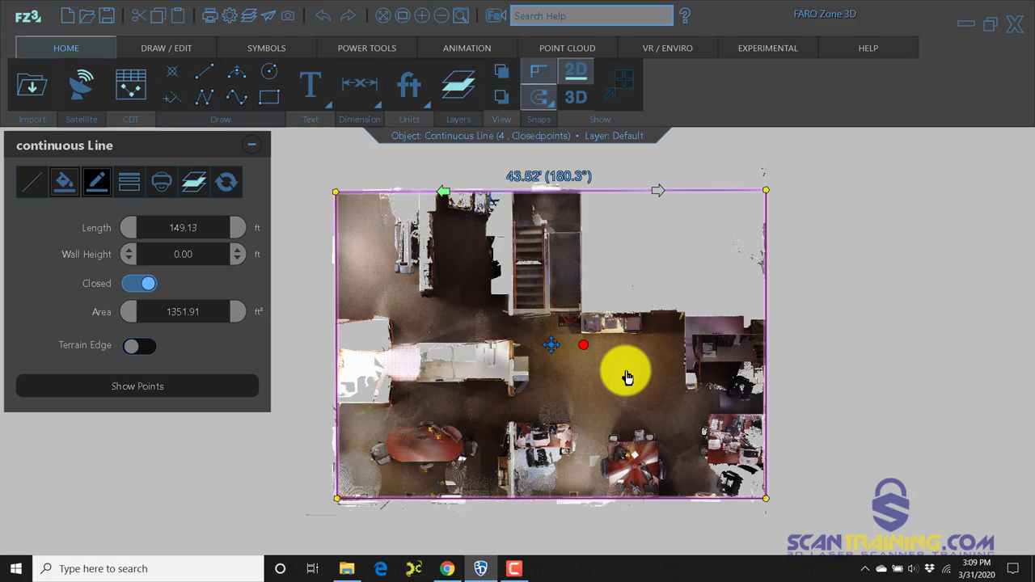
{"action": "mouse_move", "coordinate": [476, 295]}
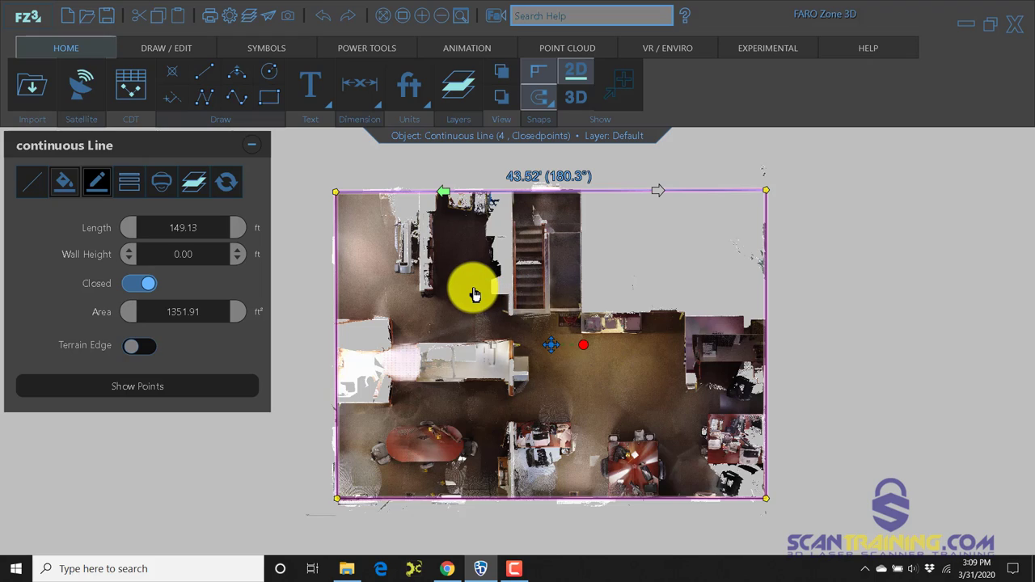
{"action": "mouse_move", "coordinate": [491, 317]}
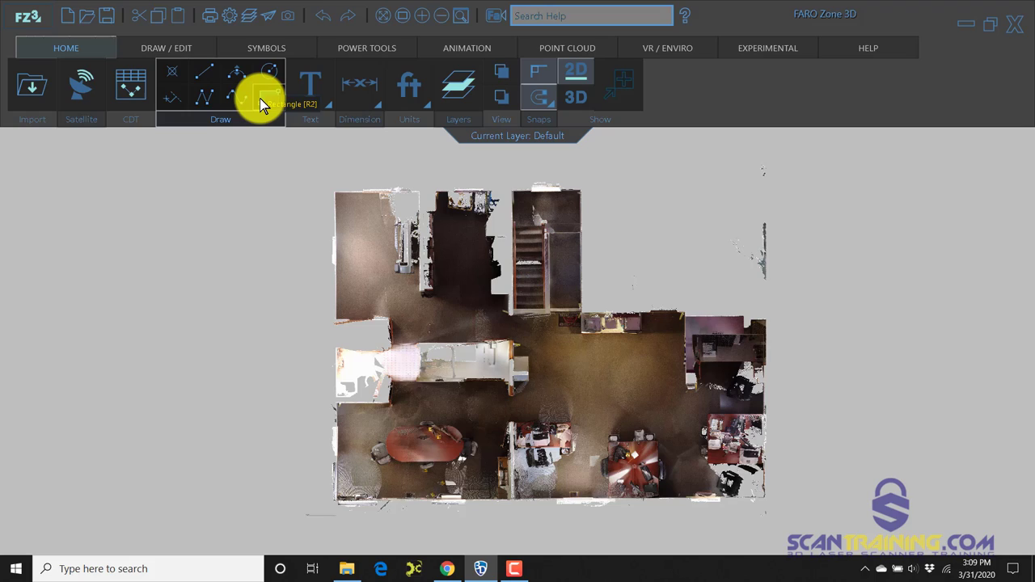
Start a rectangle at the plan's bottom-left corner along the outer walls
{"action": "left_click", "coordinate": [268, 97]}
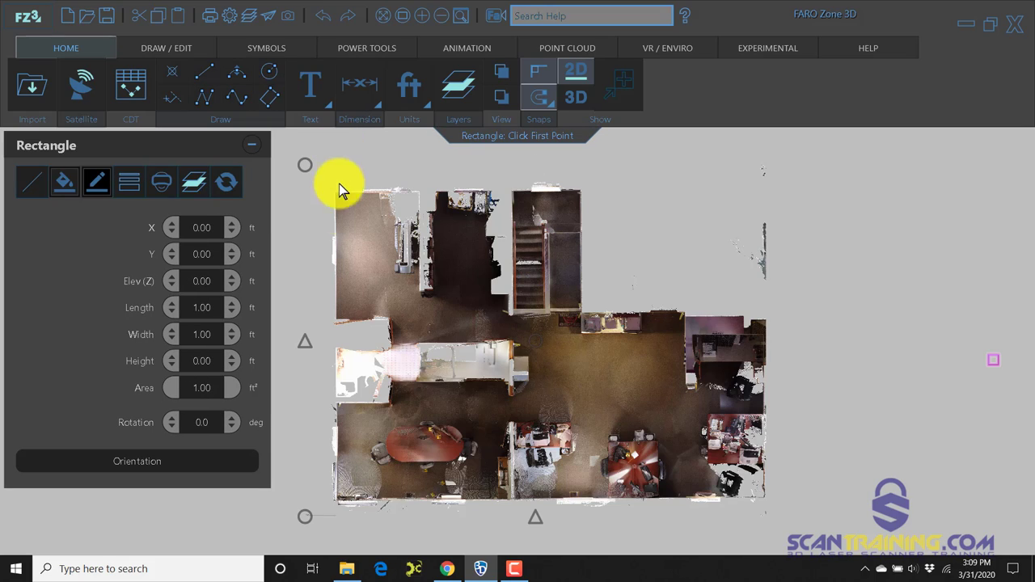
{"action": "mouse_move", "coordinate": [338, 501]}
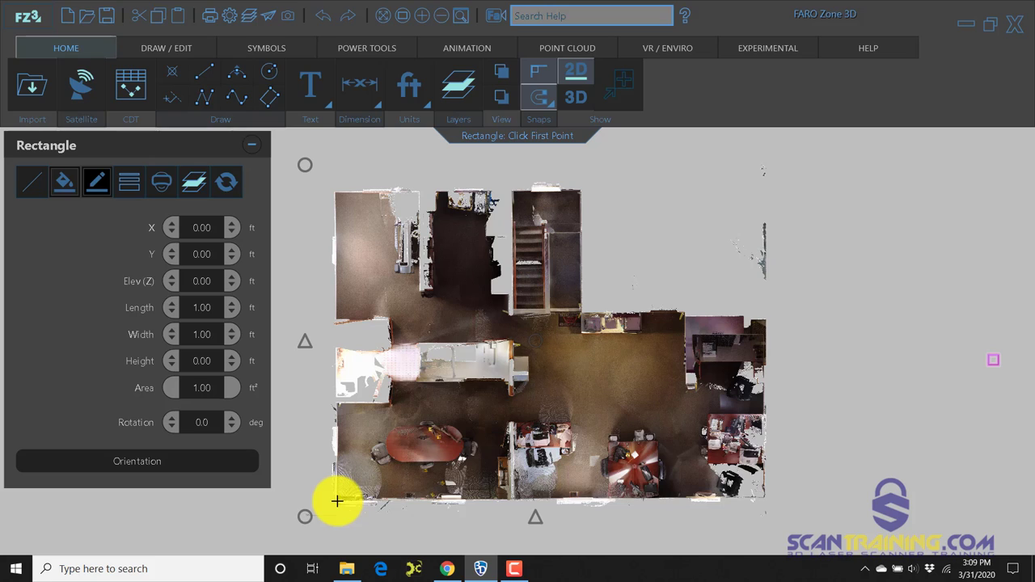
{"action": "left_click", "coordinate": [336, 501]}
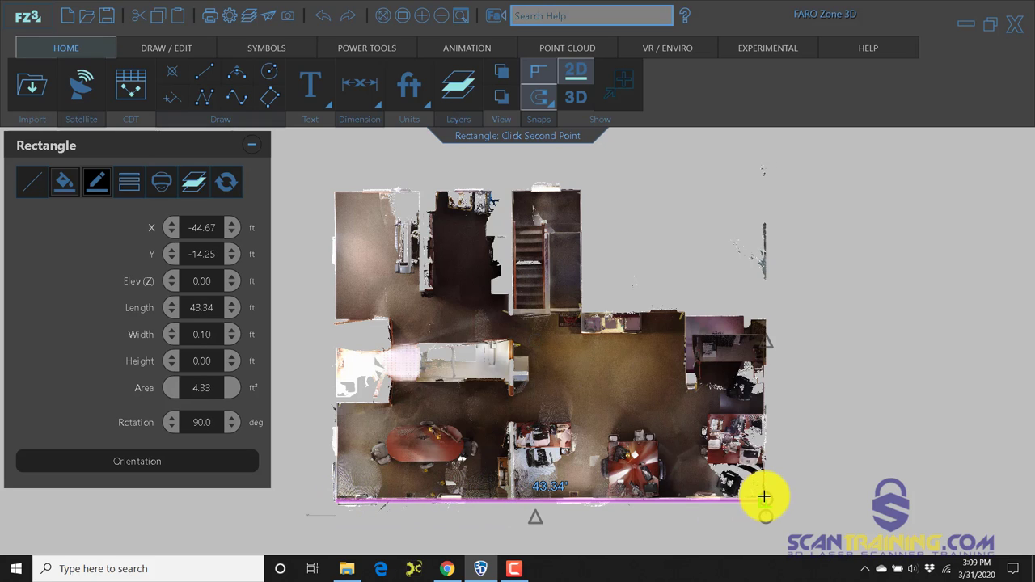
{"action": "scroll", "scroll_direction": "up", "scroll_amount": 3}
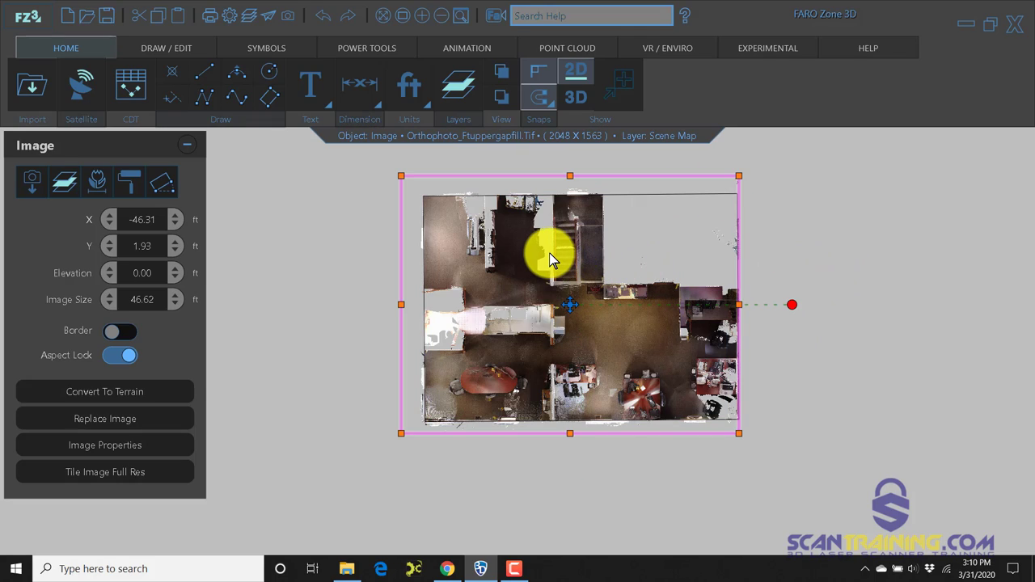
{"action": "mouse_move", "coordinate": [450, 288]}
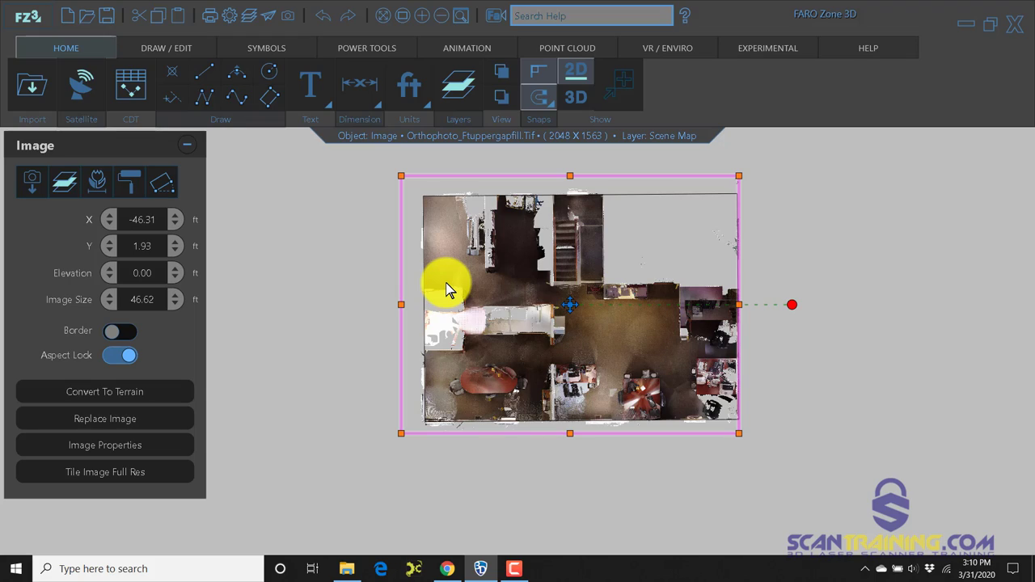
{"action": "mouse_move", "coordinate": [391, 282]}
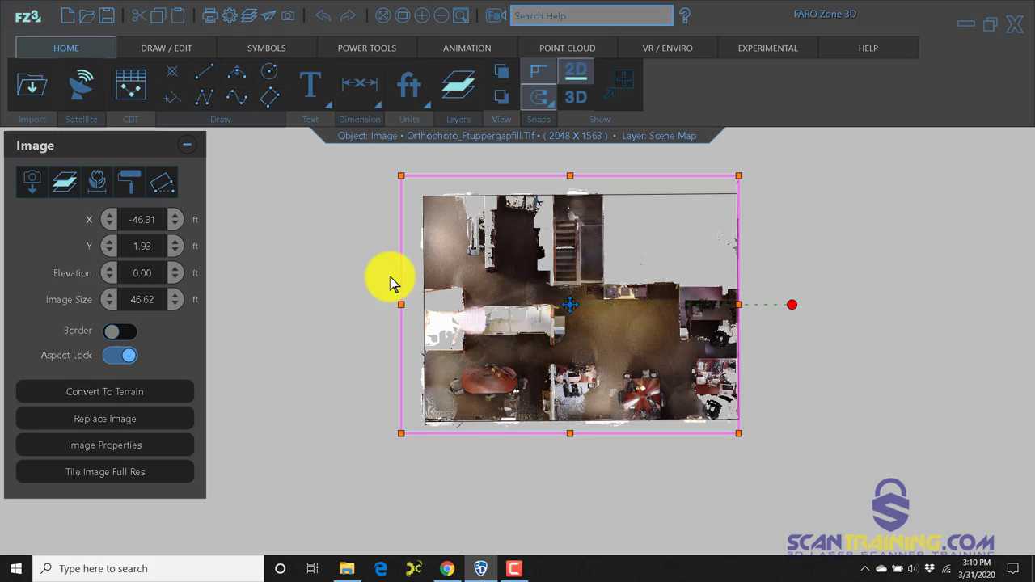
{"action": "mouse_move", "coordinate": [103, 445]}
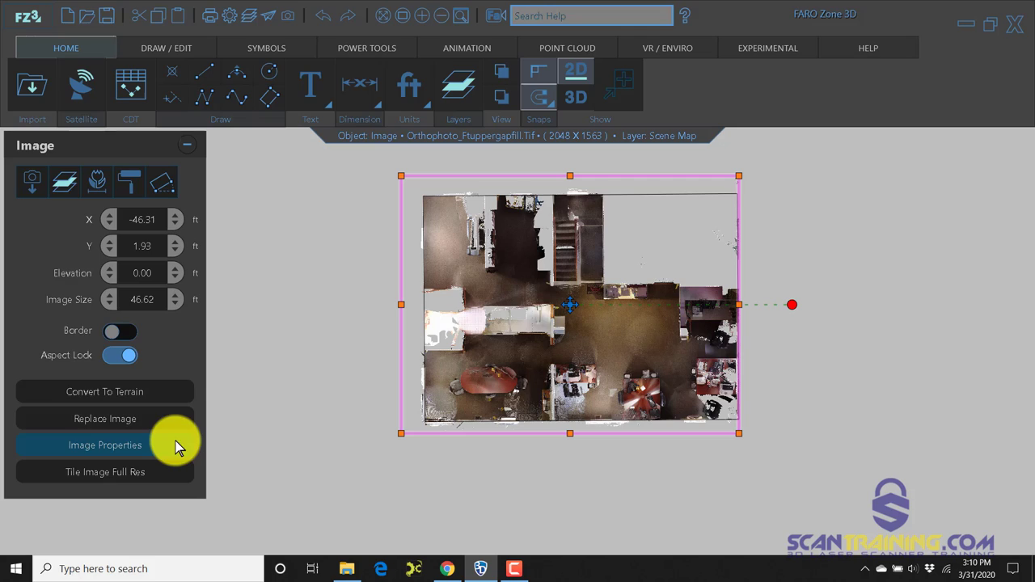
Review the orthophoto image's properties
{"action": "left_click", "coordinate": [104, 445]}
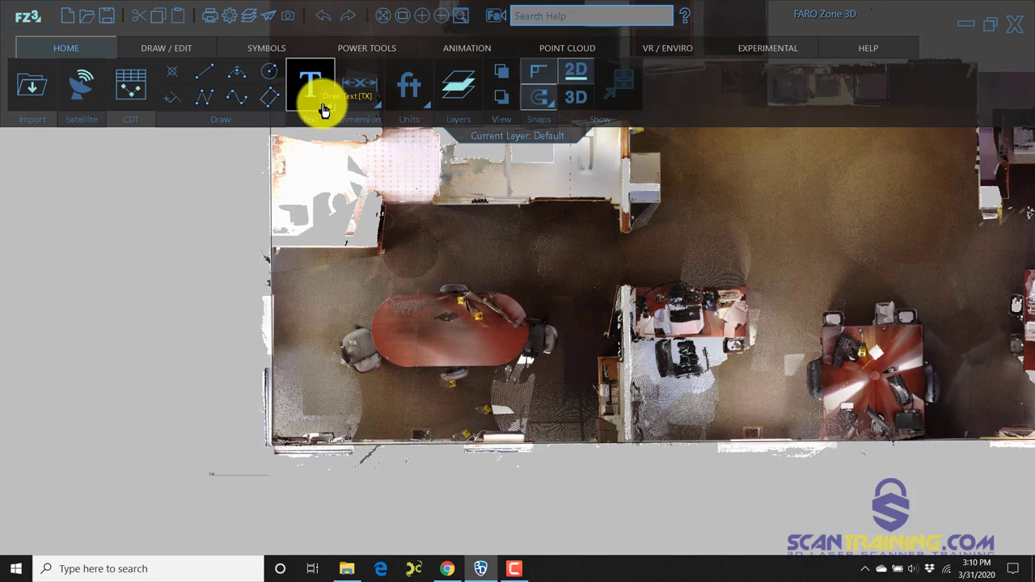
Place a "Conference Room" text label over the conference table
{"action": "left_click", "coordinate": [311, 84]}
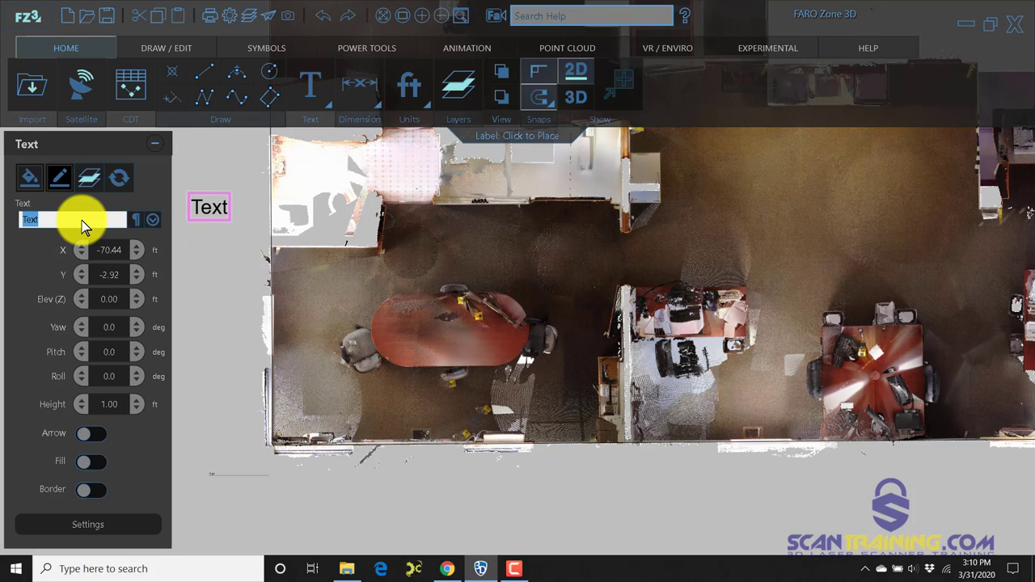
{"action": "type", "text": "Conf"}
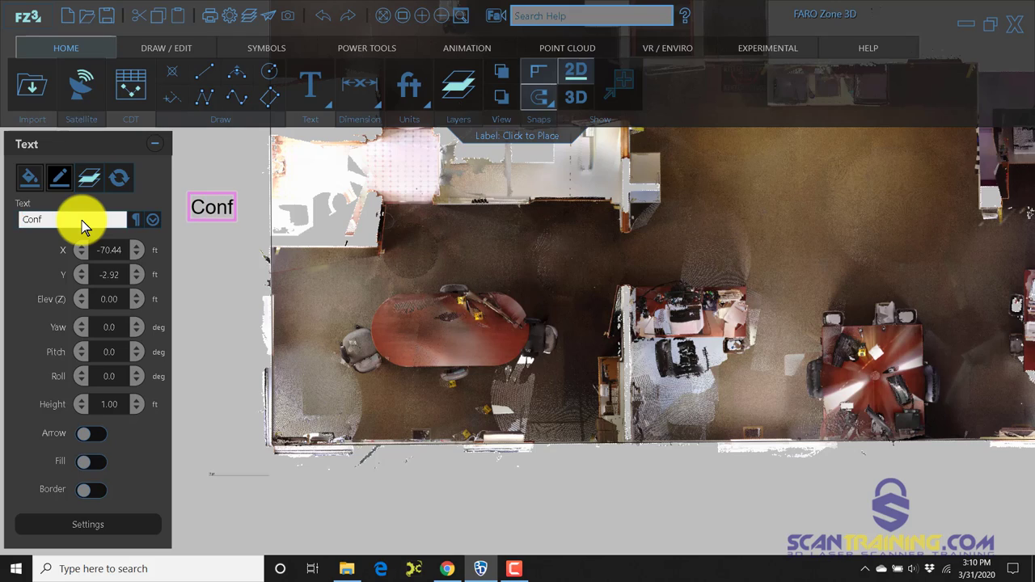
{"action": "type", "text": "erence Room"}
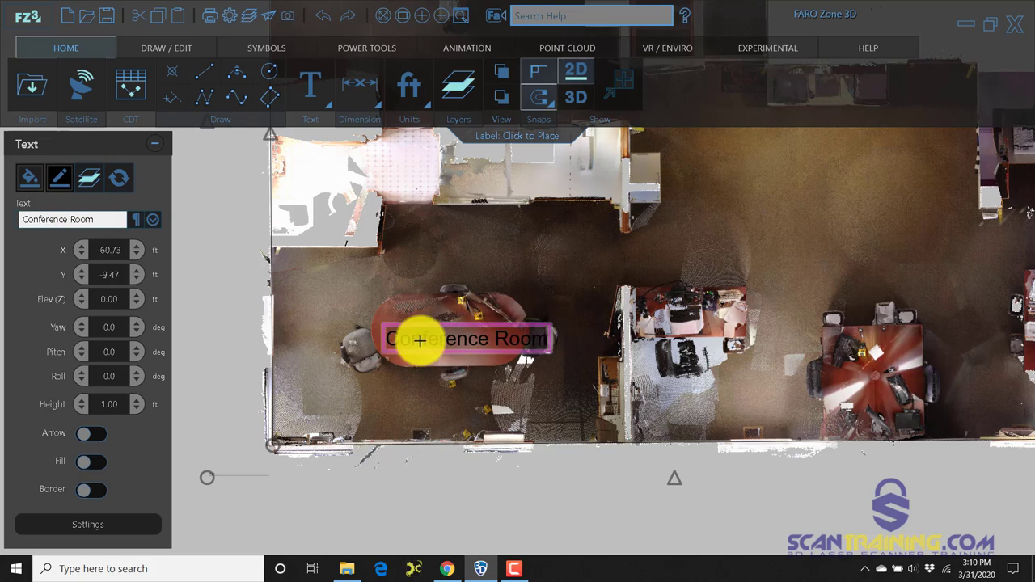
{"action": "left_click", "coordinate": [420, 339]}
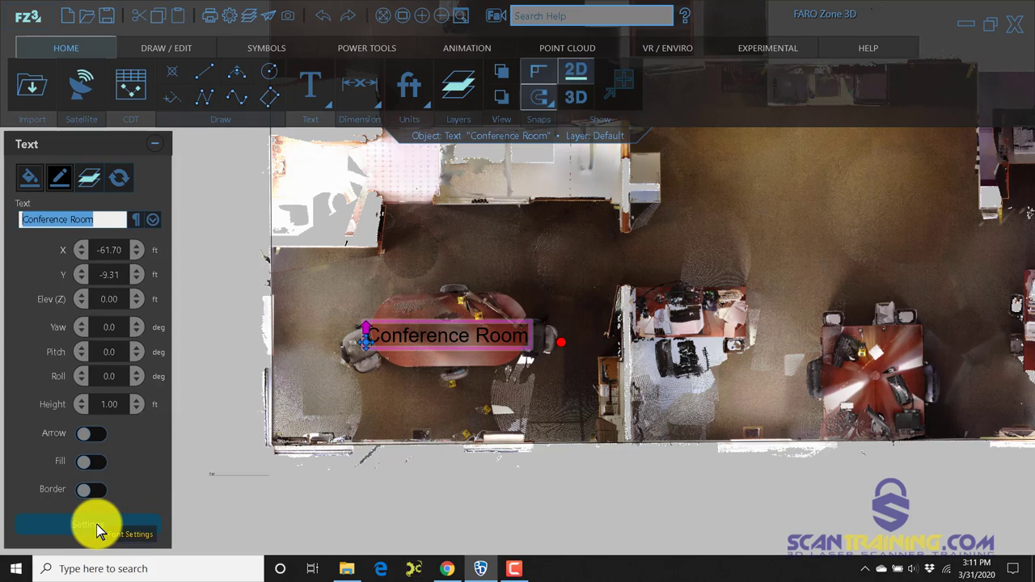
Change the label's font colour to yellow in its style settings
{"action": "left_click", "coordinate": [89, 525]}
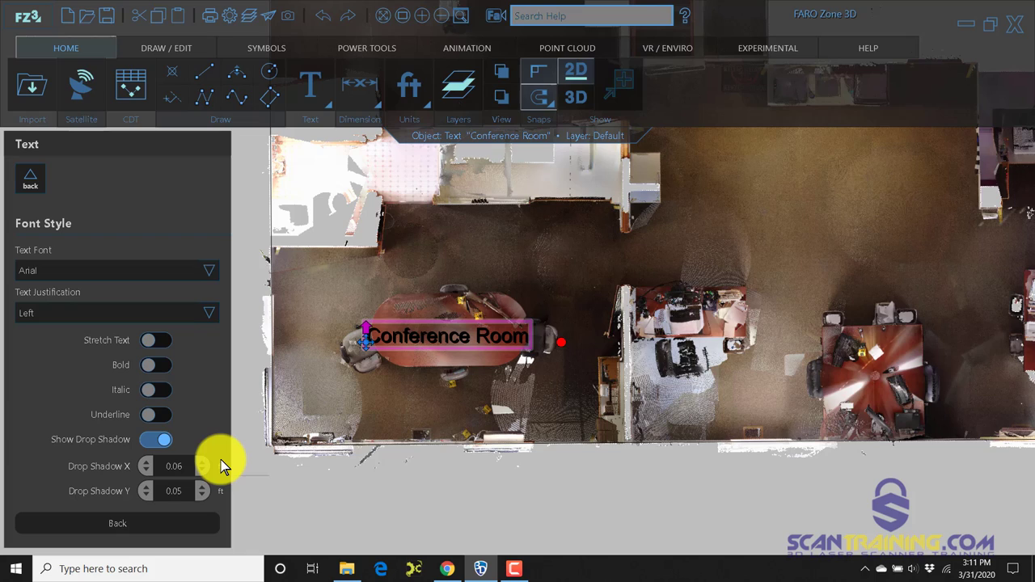
{"action": "left_click", "coordinate": [29, 176]}
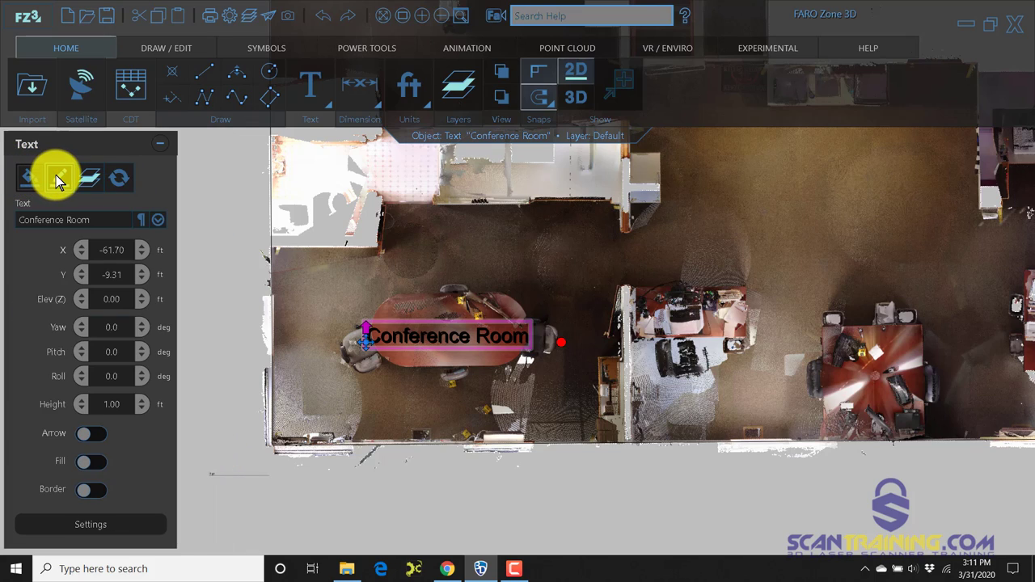
{"action": "left_click", "coordinate": [59, 176]}
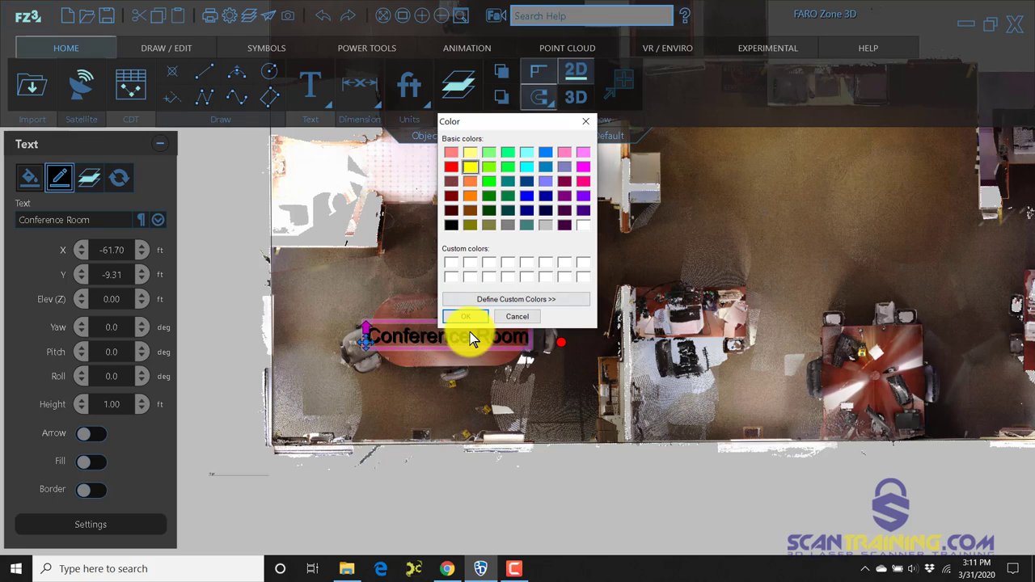
{"action": "left_click", "coordinate": [466, 315]}
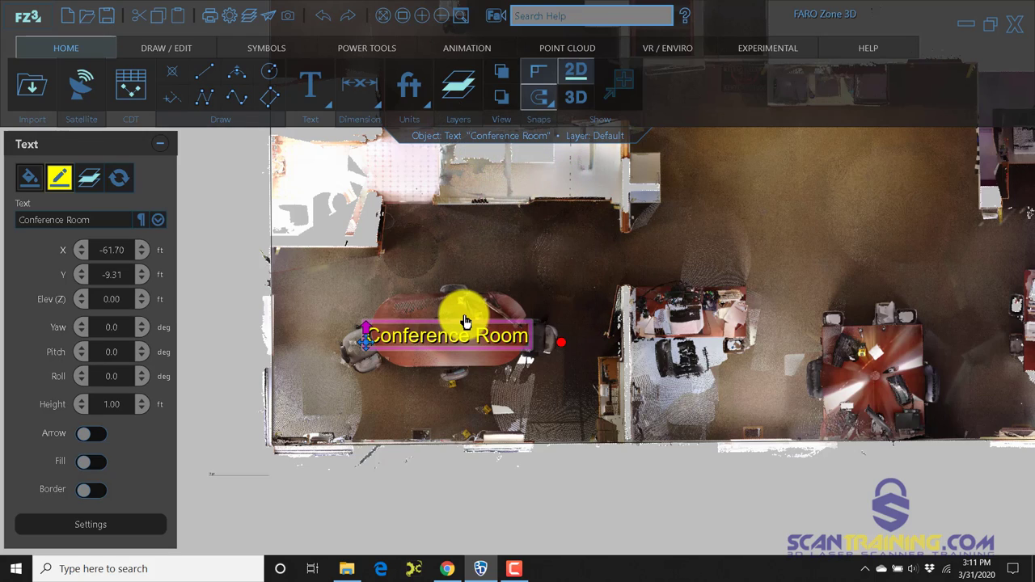
{"action": "mouse_move", "coordinate": [233, 315]}
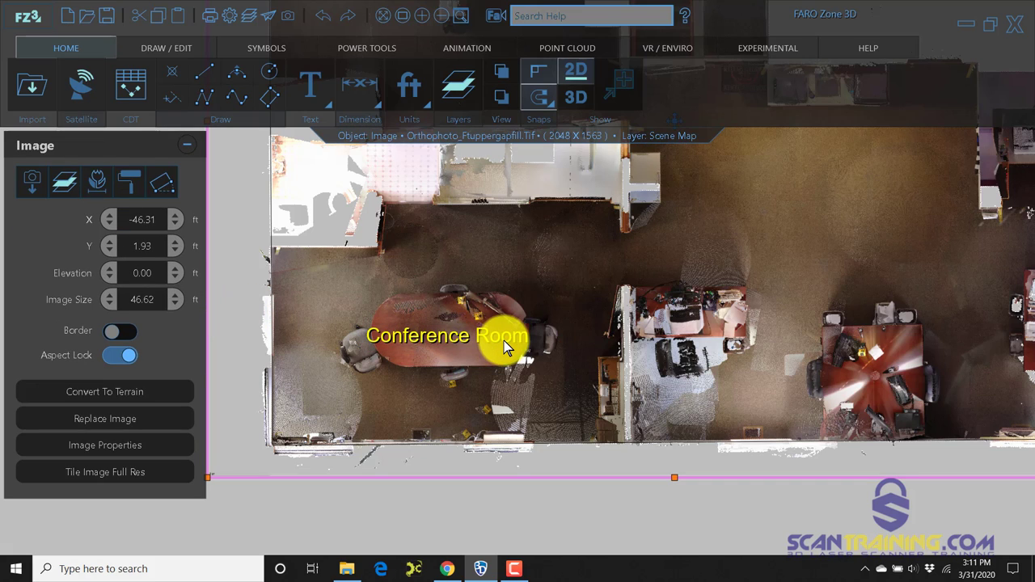
Place the yellow Stairs label over the stairwell area
{"action": "left_click_drag", "start_coordinate": [505, 348], "coordinate": [340, 372]}
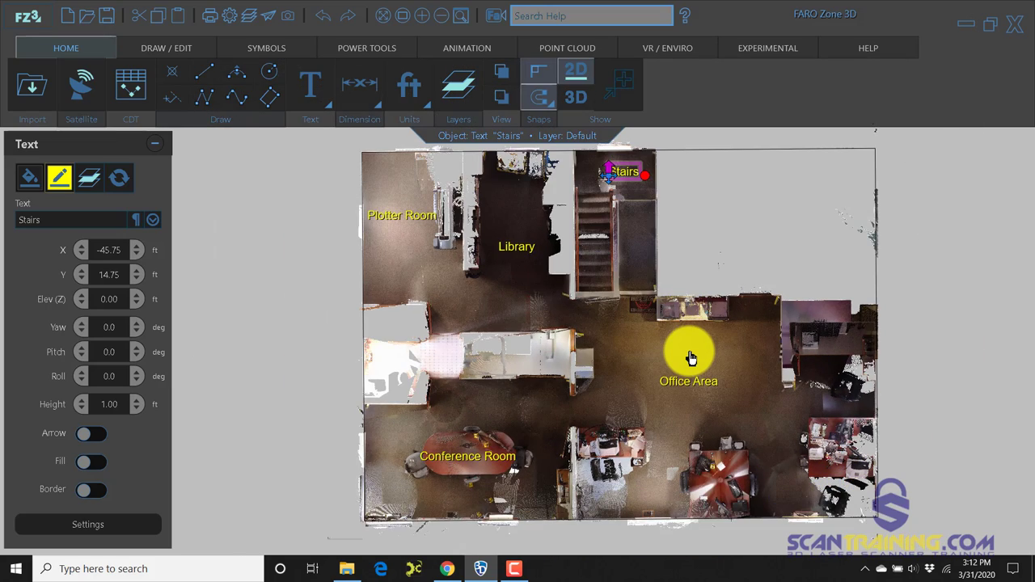
{"action": "mouse_move", "coordinate": [611, 262]}
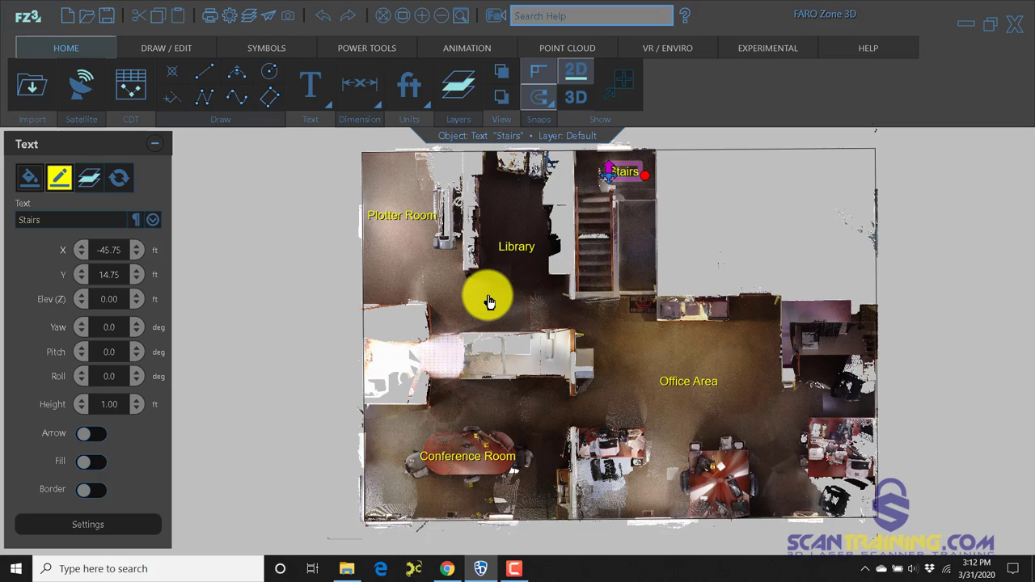
{"action": "mouse_move", "coordinate": [291, 251]}
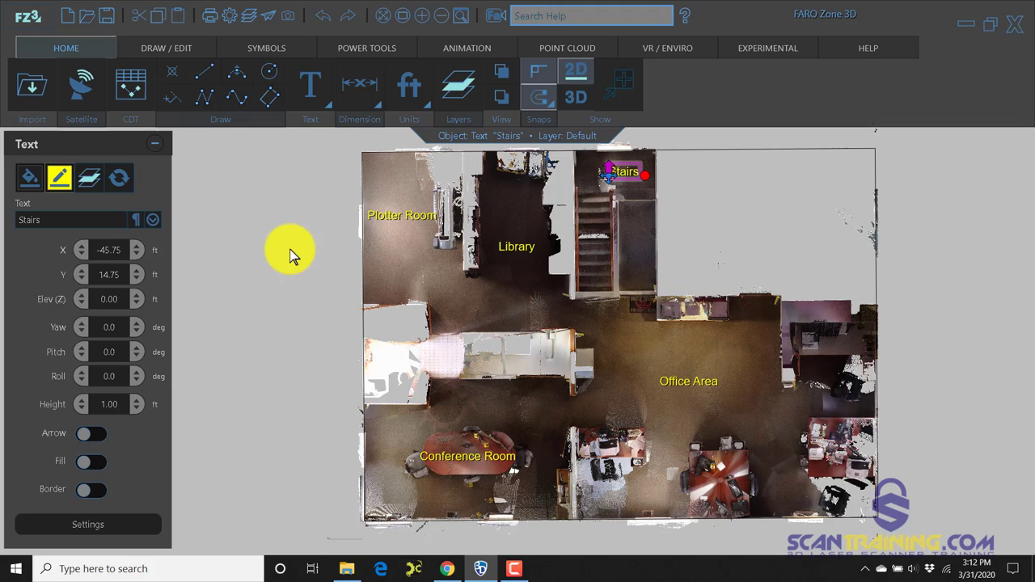
{"action": "left_click", "coordinate": [359, 84]}
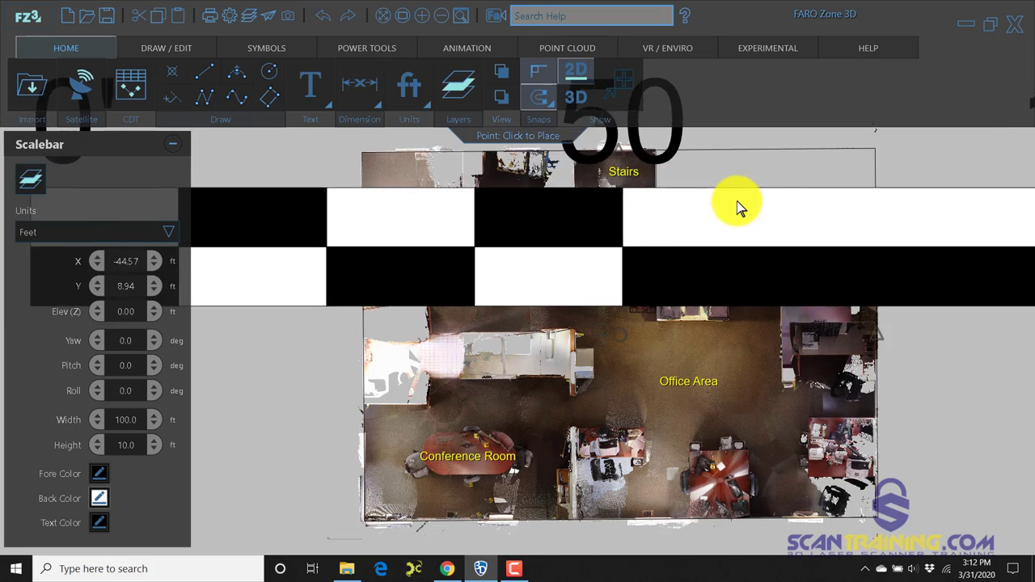
Place a 0–10 ft scale bar and move it beside the Stairs label
{"action": "left_click", "coordinate": [736, 202]}
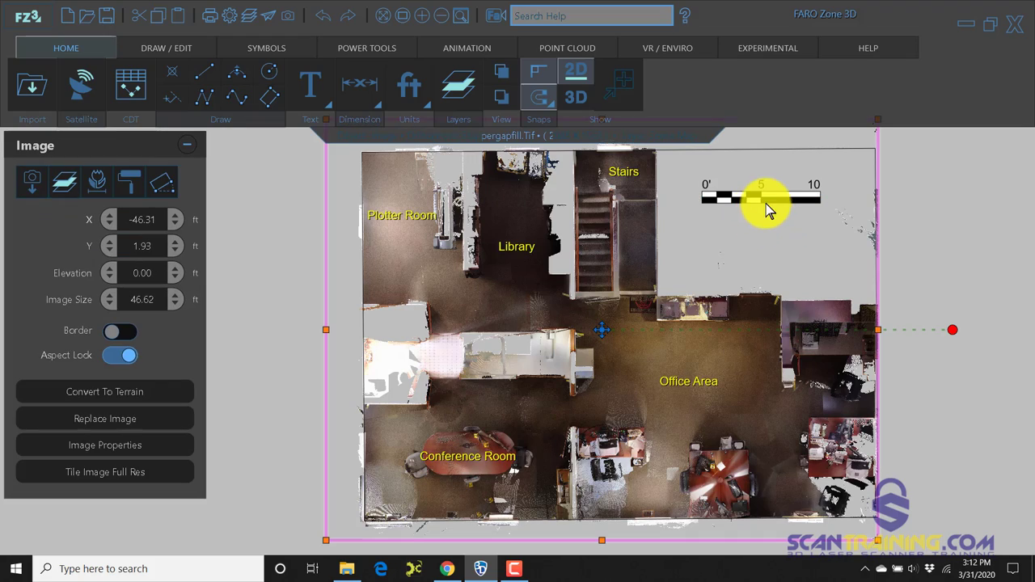
{"action": "left_click", "coordinate": [760, 198]}
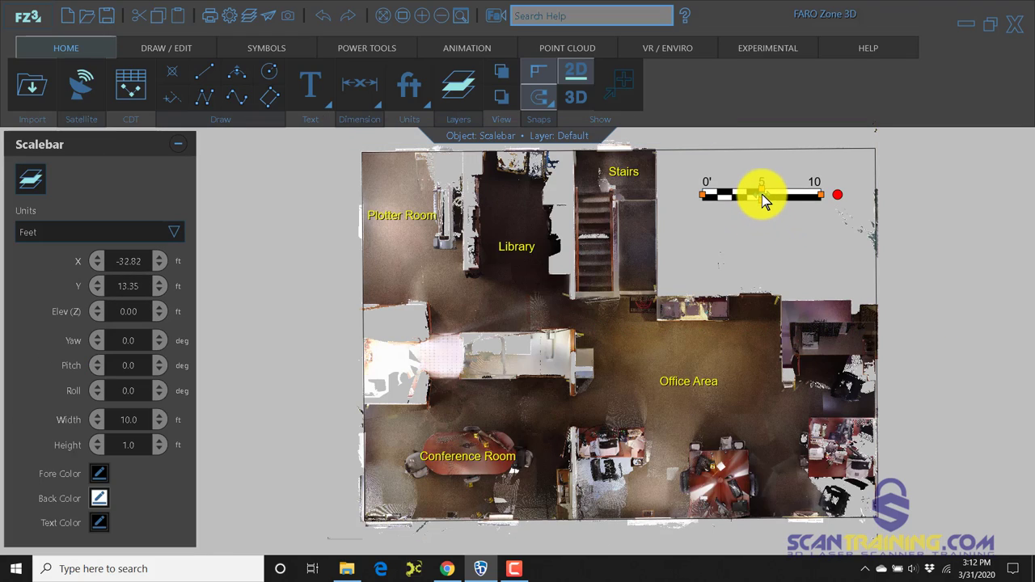
{"action": "left_click_drag", "start_coordinate": [764, 194], "coordinate": [763, 219]}
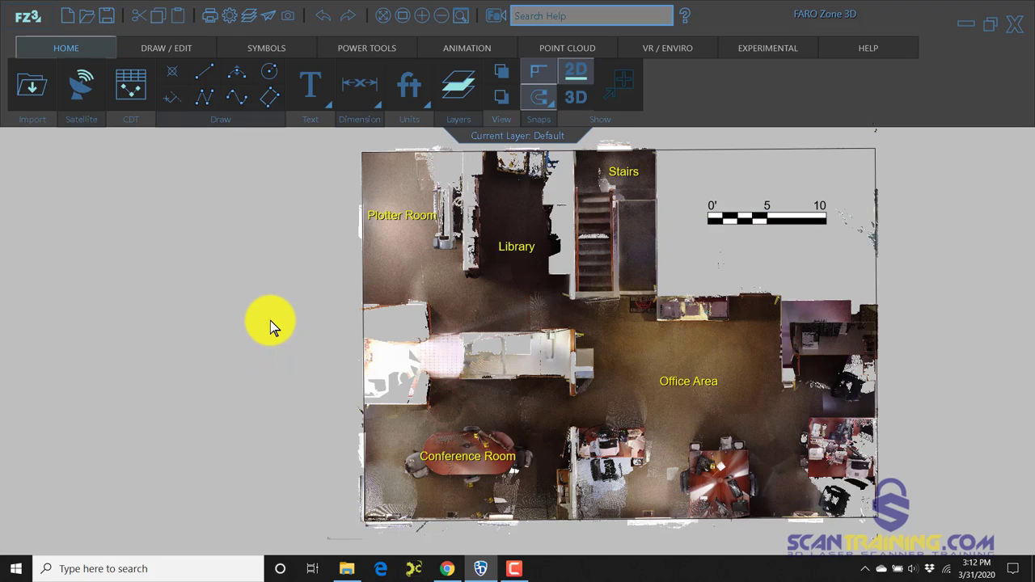
{"action": "mouse_move", "coordinate": [359, 87]}
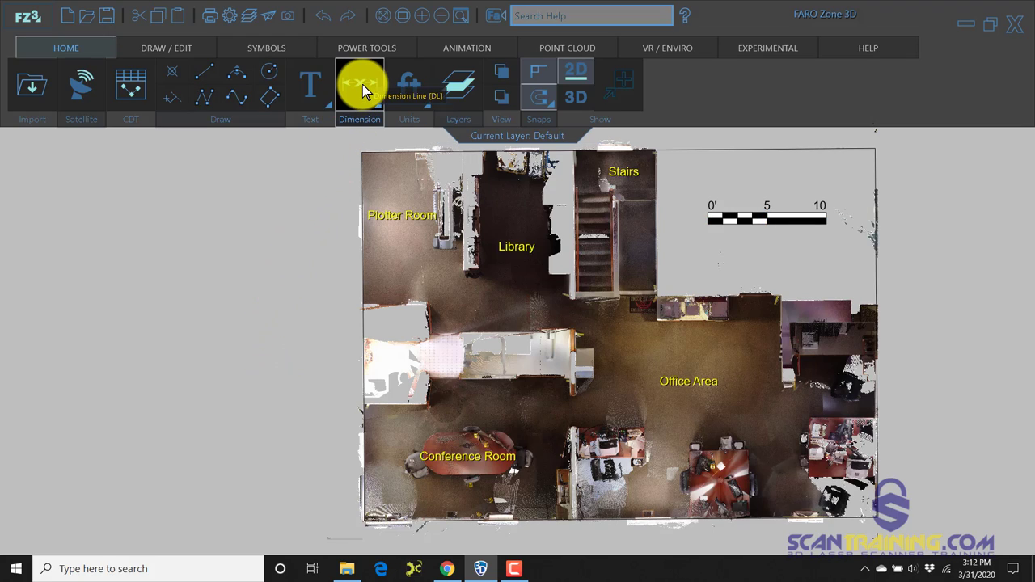
Draw a 43.34 ft dimension line between the plan's top corners
{"action": "left_click", "coordinate": [359, 85]}
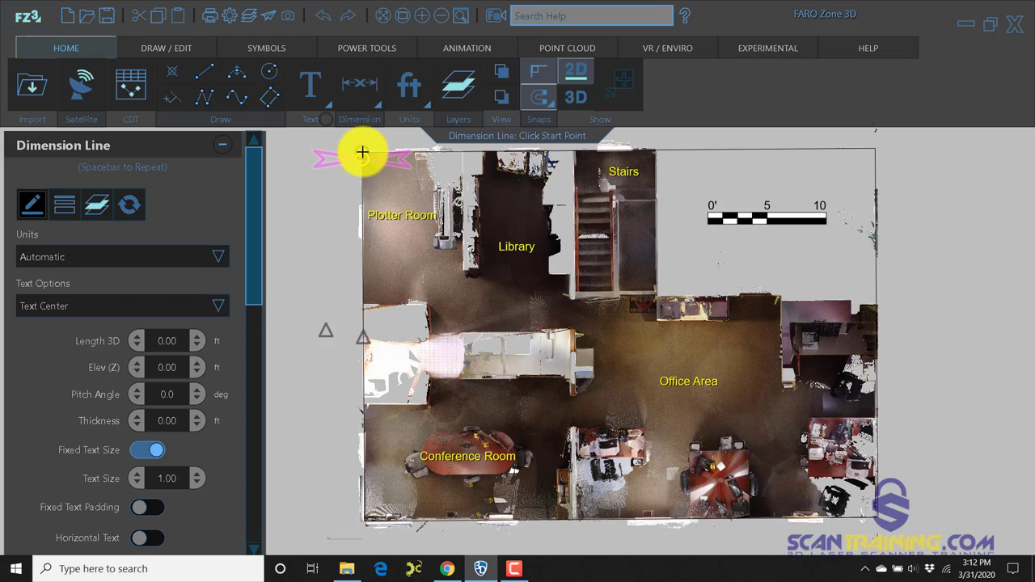
{"action": "left_click", "coordinate": [362, 152]}
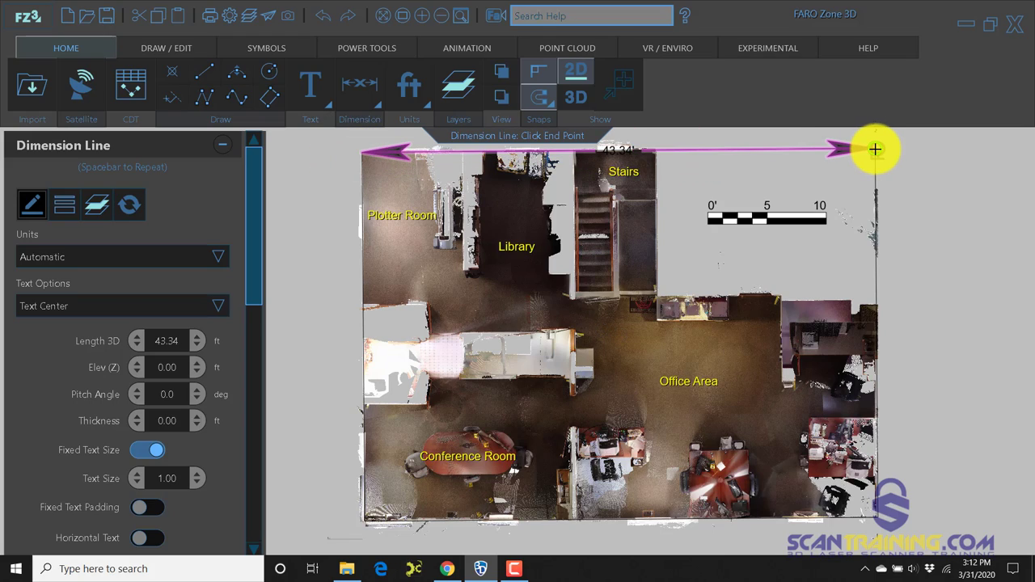
{"action": "left_click", "coordinate": [875, 149]}
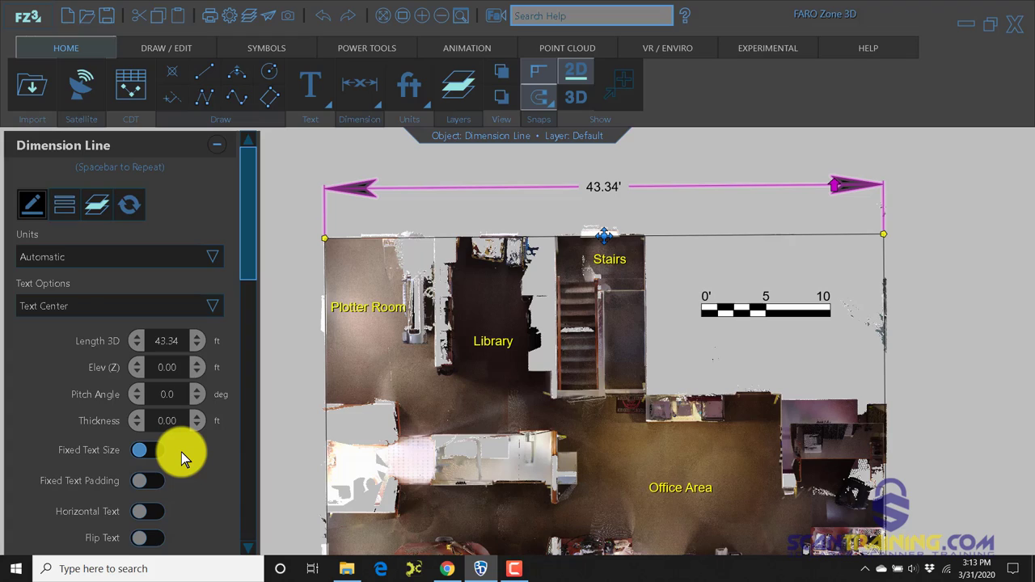
Enlarge the width dimension's text size and finish editing it
{"action": "scroll", "scroll_direction": "down", "scroll_amount": 3}
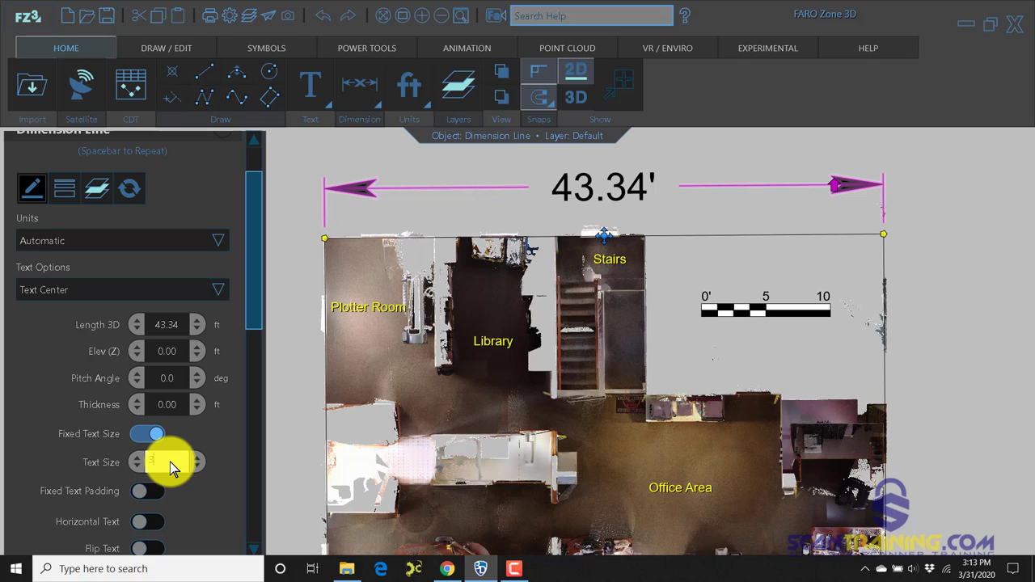
{"action": "left_click", "coordinate": [912, 387]}
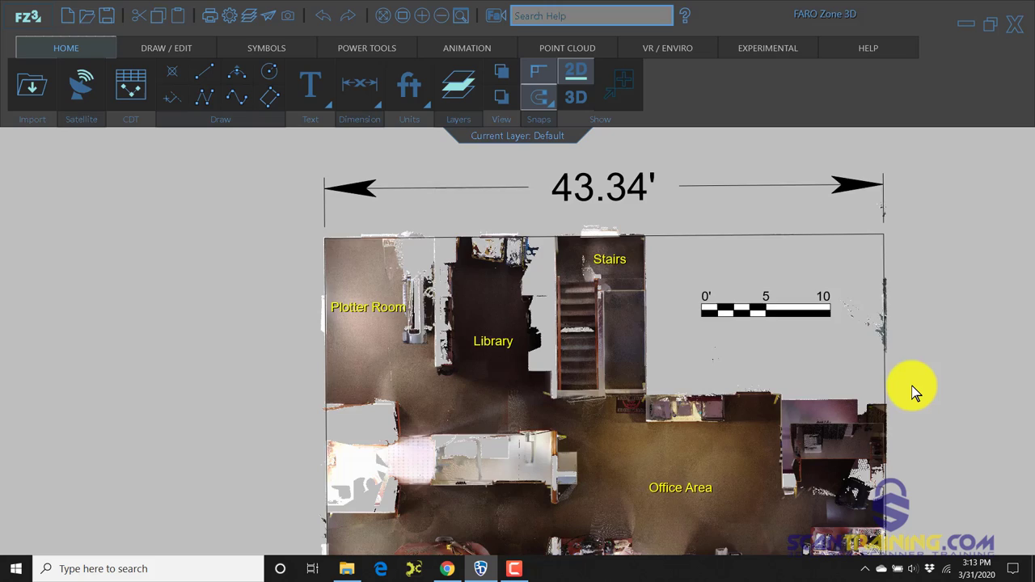
{"action": "scroll", "scroll_direction": "down", "scroll_amount": 3}
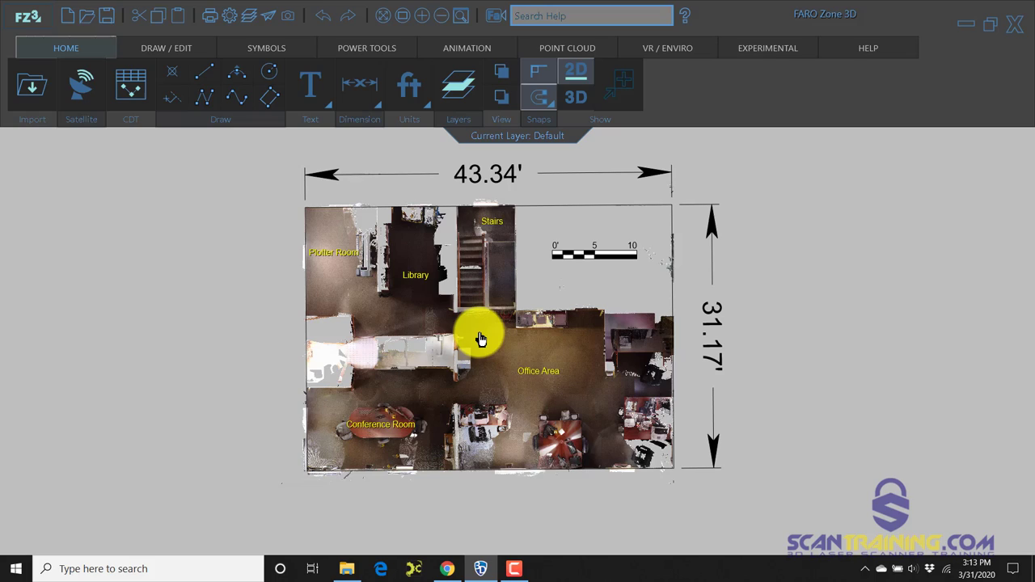
{"action": "mouse_move", "coordinate": [502, 317]}
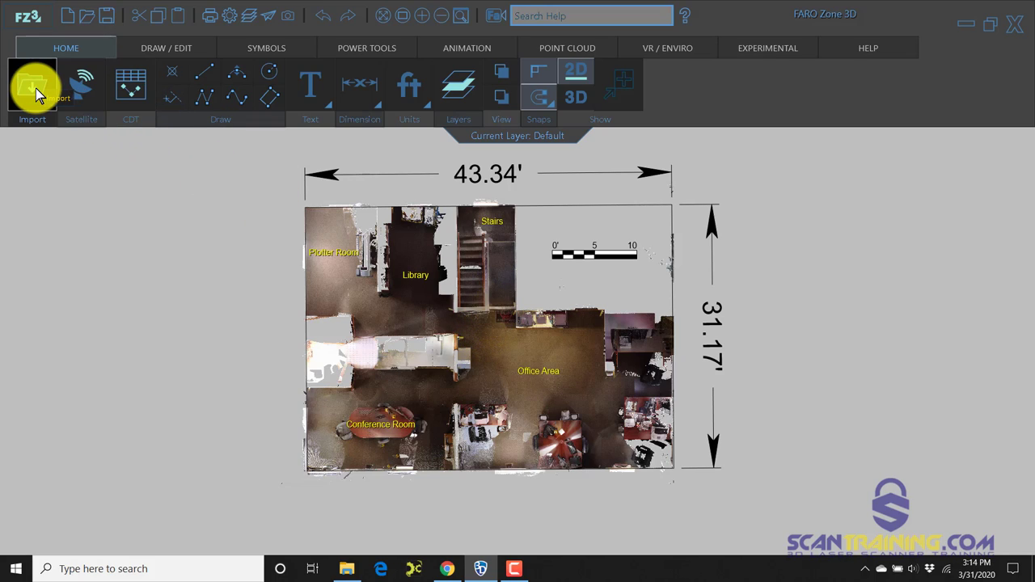
Import Orthophoto_ftUpper2.tif and place it over the floor plan
{"action": "left_click", "coordinate": [32, 84]}
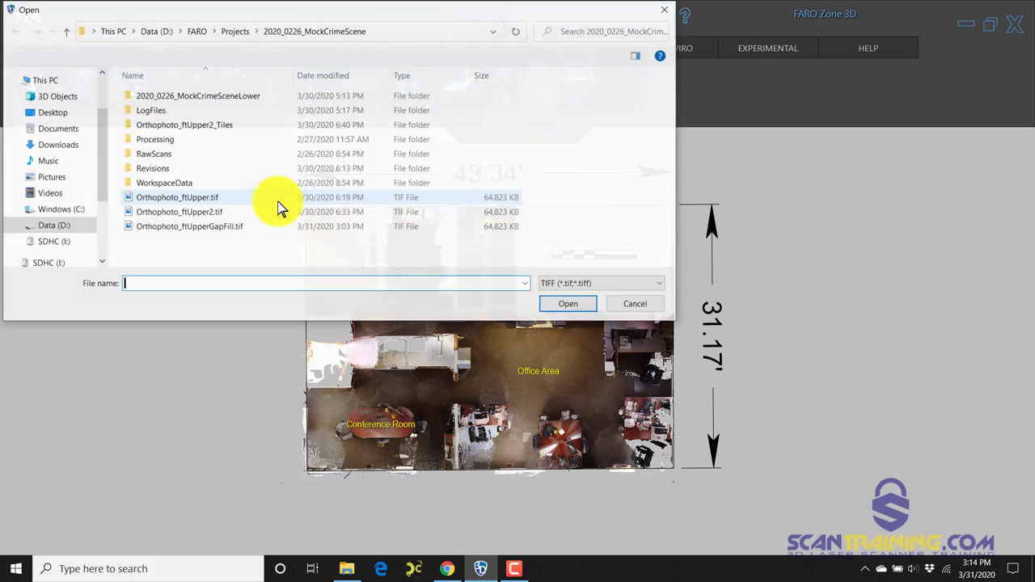
{"action": "left_click", "coordinate": [178, 210]}
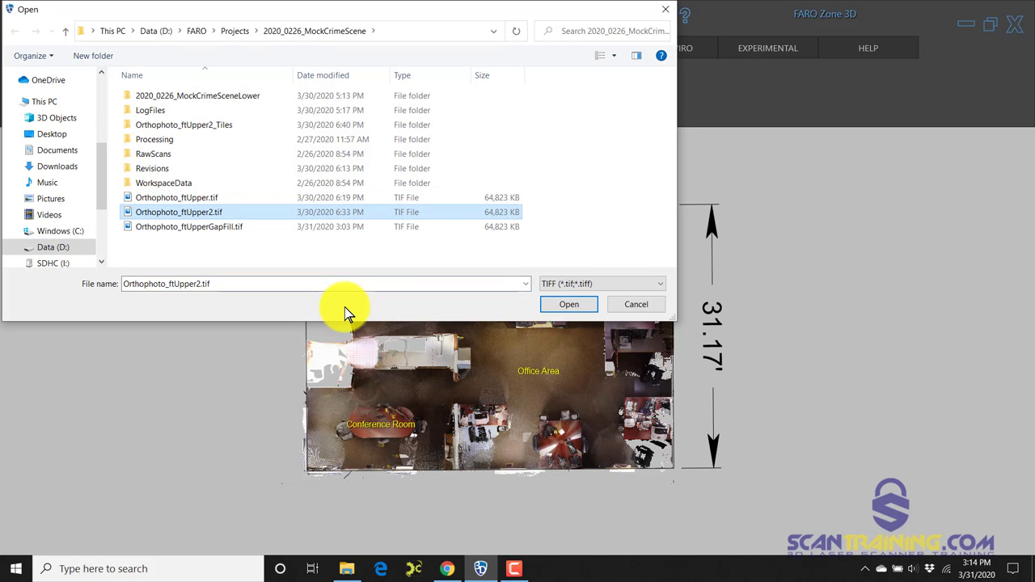
{"action": "left_click", "coordinate": [569, 304]}
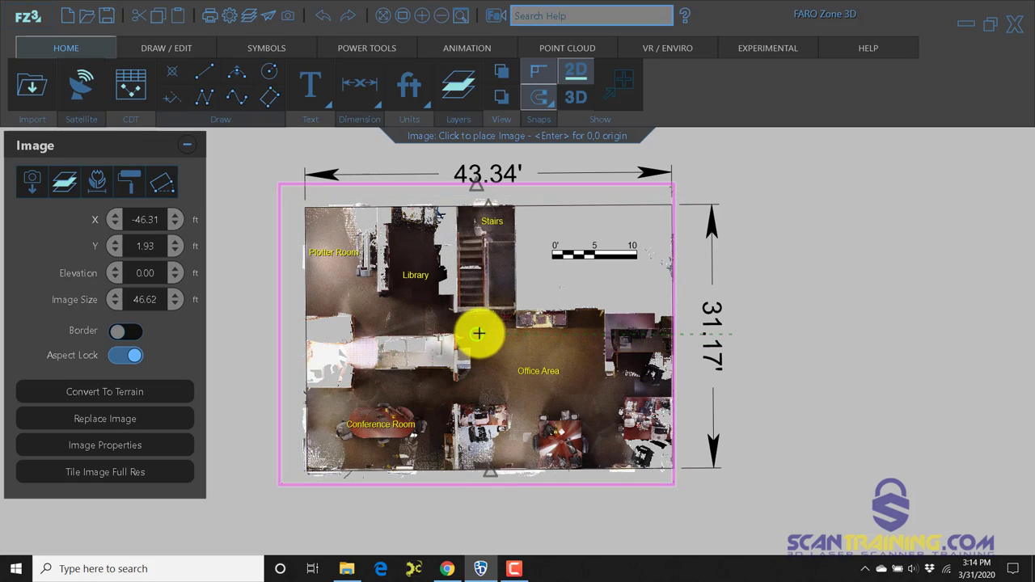
{"action": "left_click", "coordinate": [479, 333]}
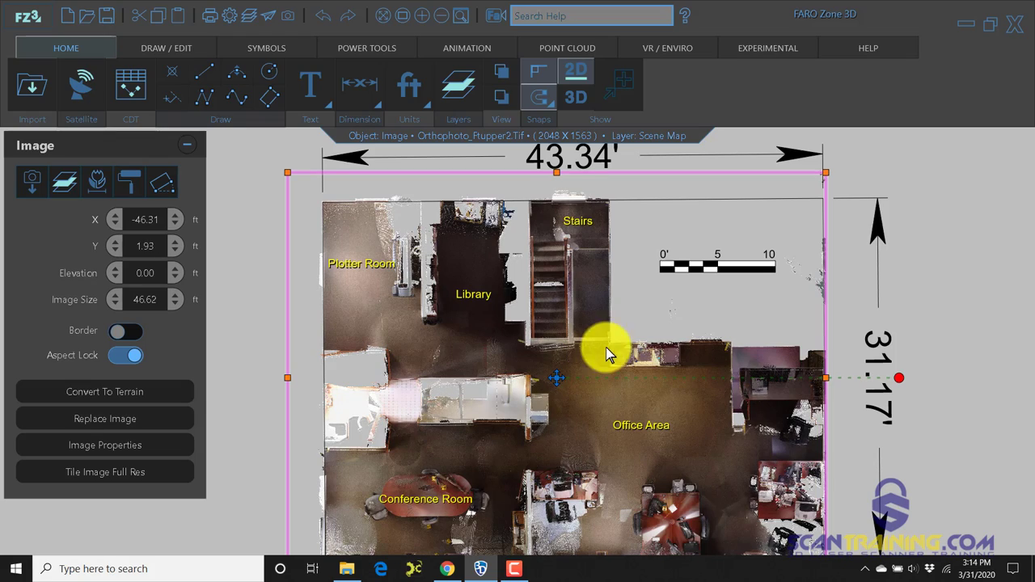
{"action": "mouse_move", "coordinate": [838, 267]}
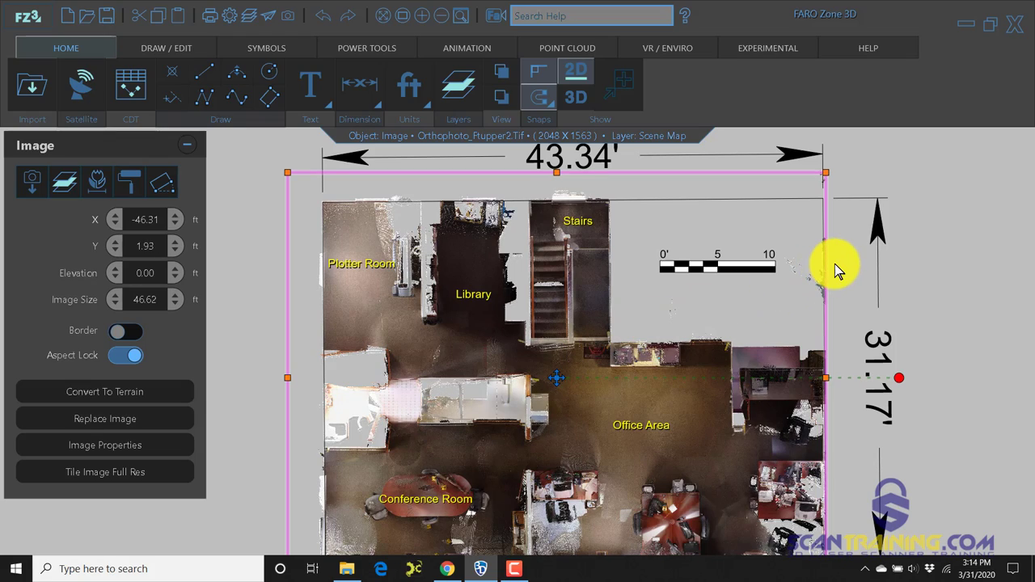
{"action": "mouse_move", "coordinate": [501, 89]}
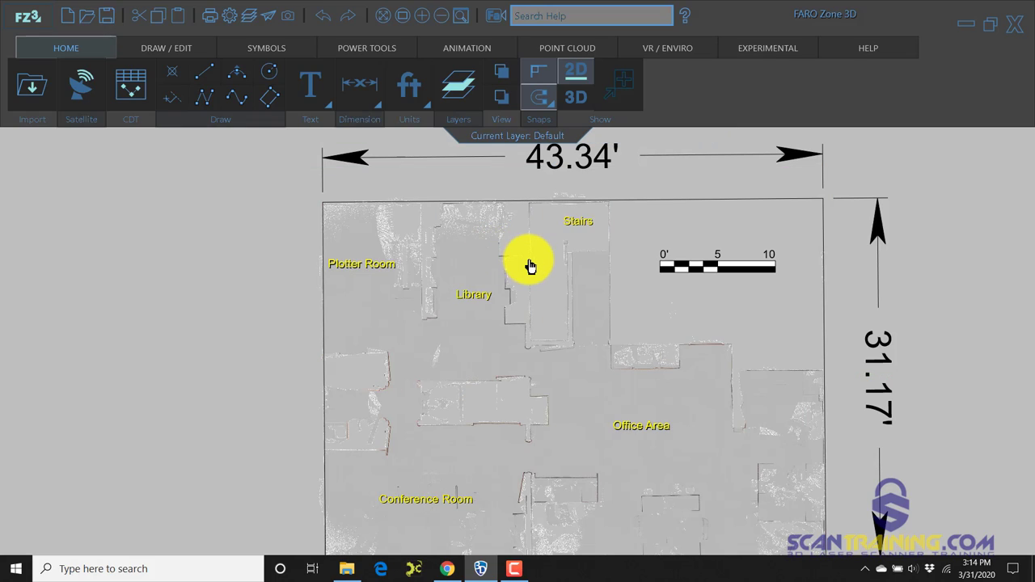
{"action": "scroll", "scroll_direction": "up", "scroll_amount": 3}
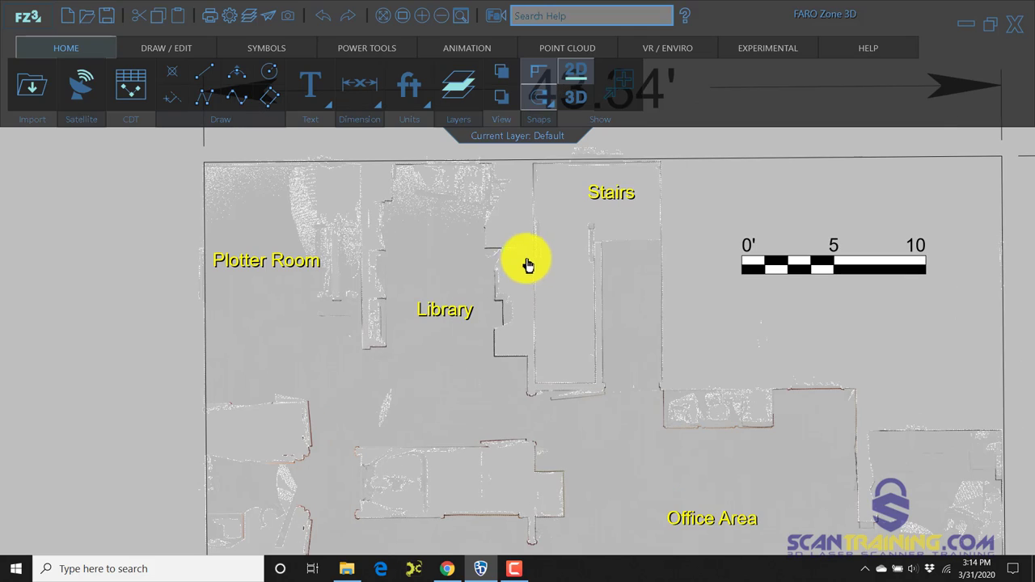
{"action": "left_click", "coordinate": [526, 262]}
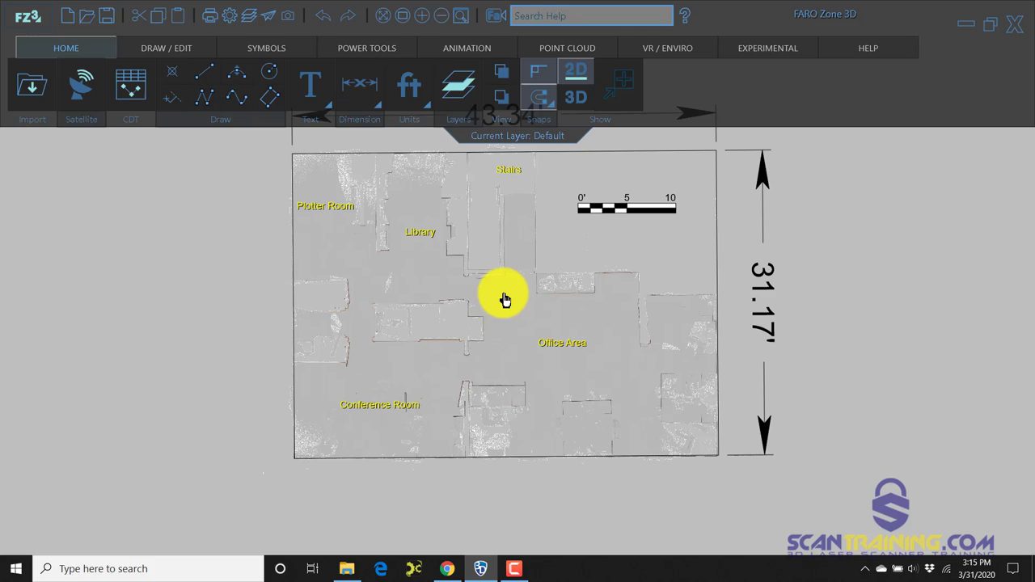
{"action": "mouse_move", "coordinate": [574, 275]}
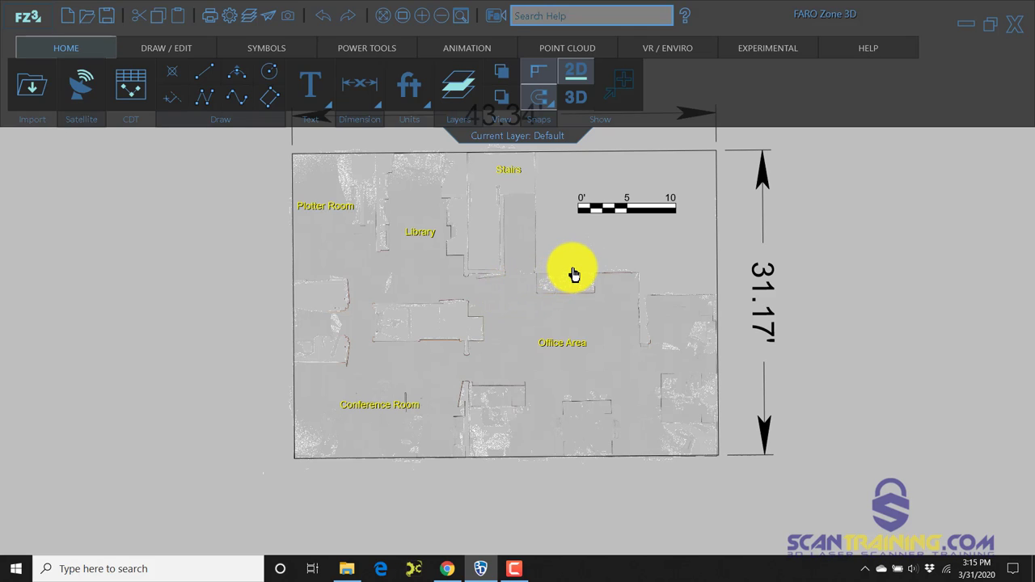
{"action": "mouse_move", "coordinate": [488, 324]}
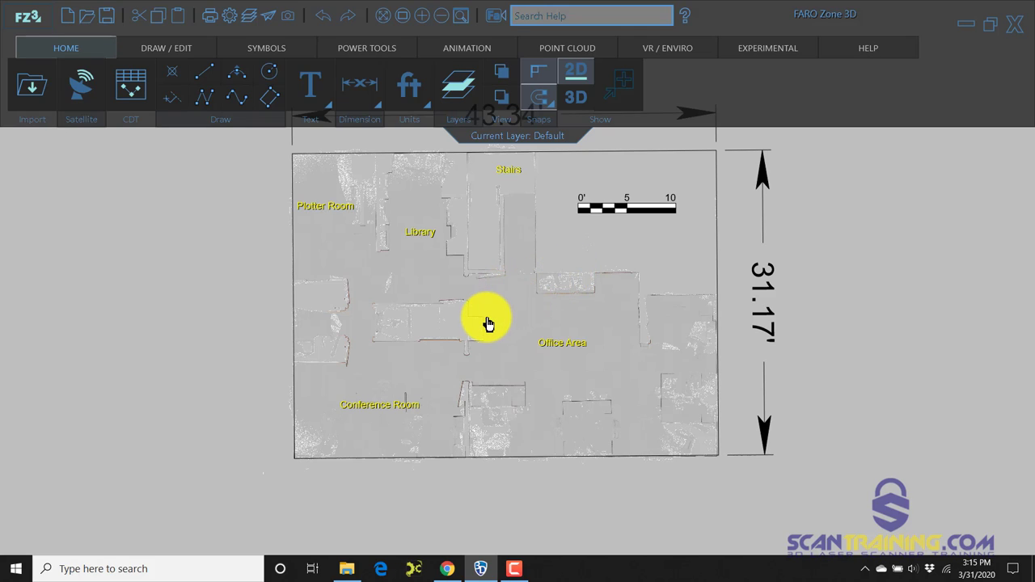
{"action": "scroll", "scroll_direction": "up", "scroll_amount": 3}
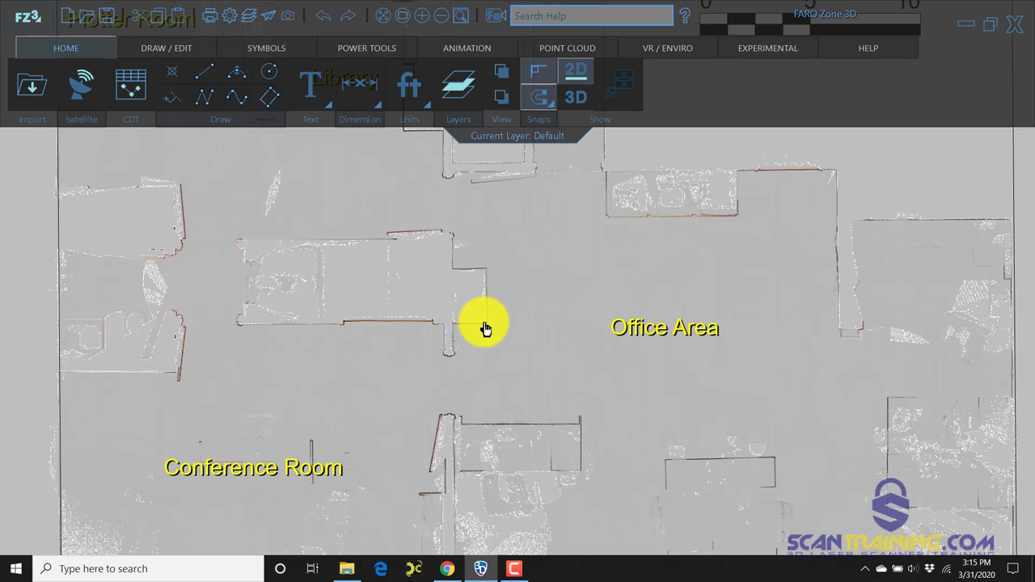
{"action": "mouse_move", "coordinate": [200, 84]}
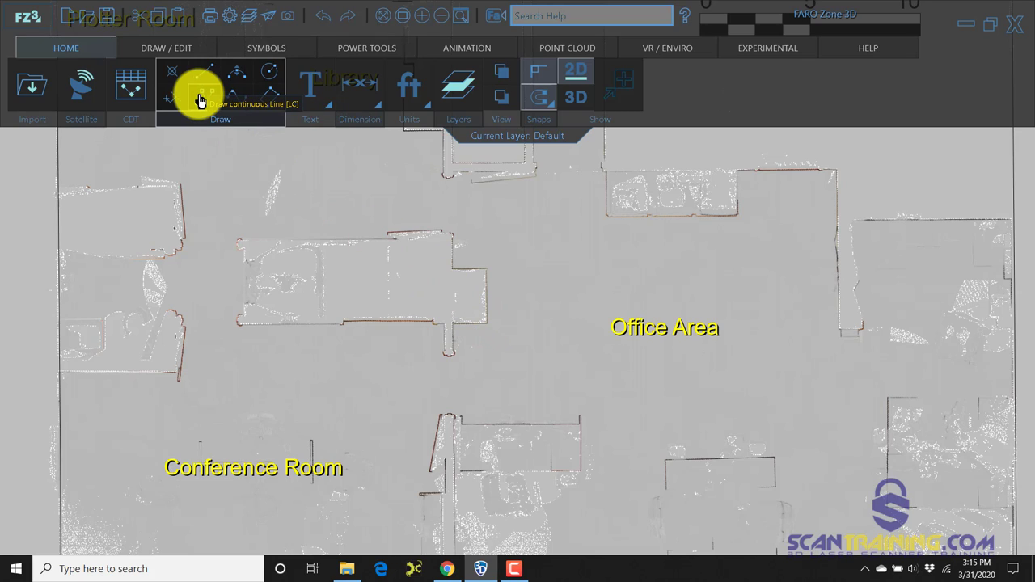
Trace a continuous line along the central room's wall corners
{"action": "left_click", "coordinate": [199, 77]}
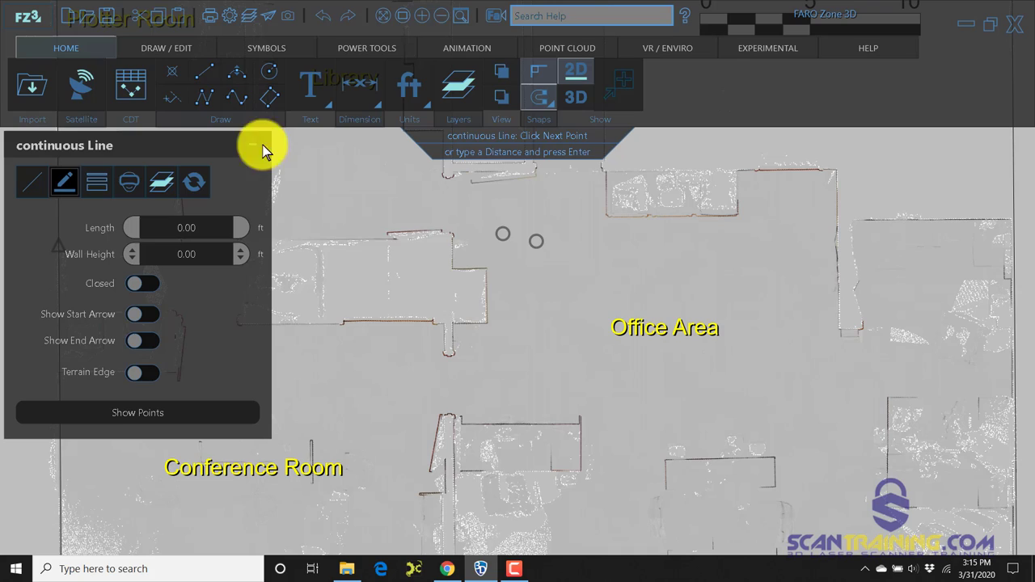
{"action": "mouse_move", "coordinate": [486, 323]}
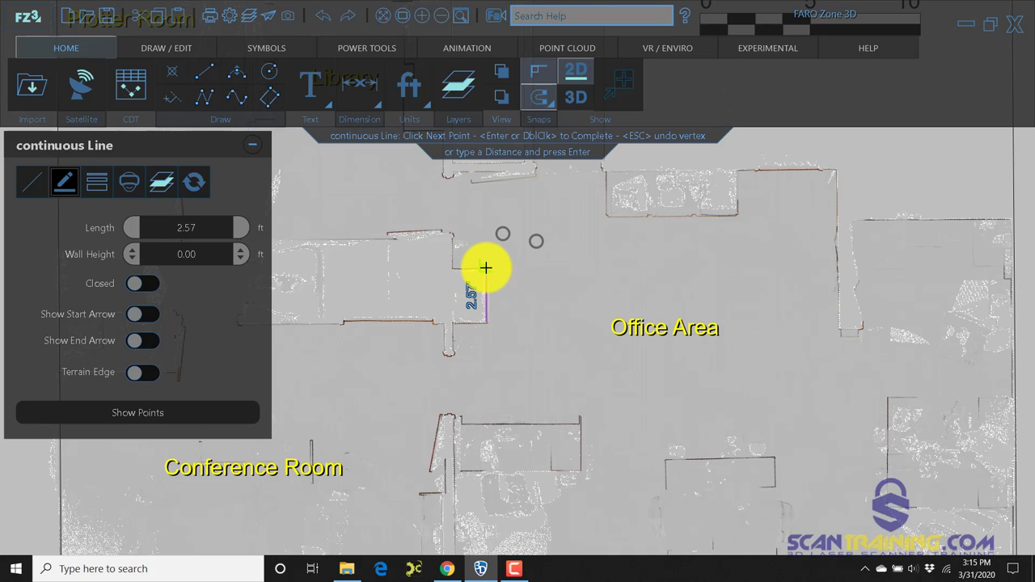
{"action": "mouse_move", "coordinate": [453, 268]}
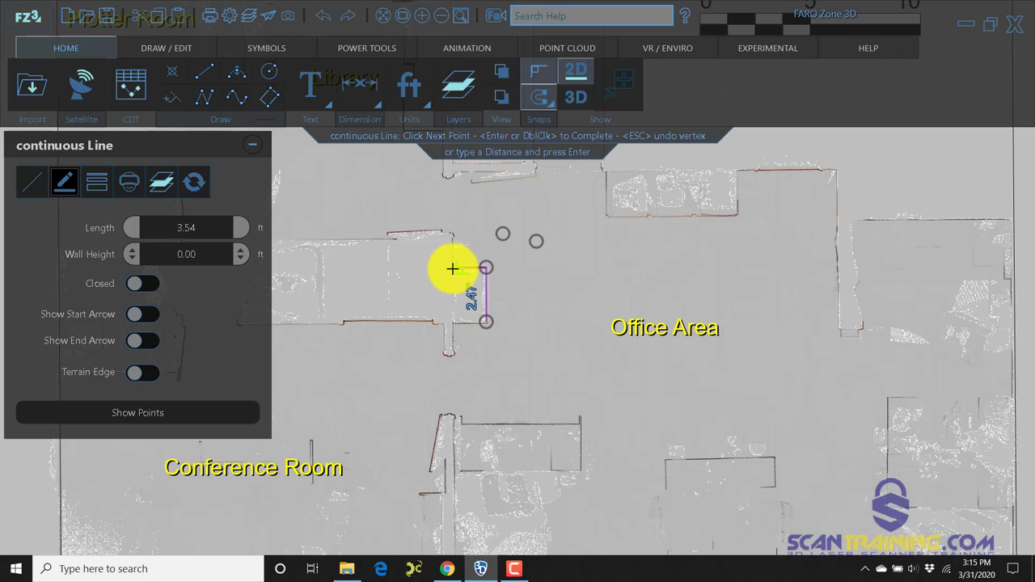
{"action": "mouse_move", "coordinate": [453, 236]}
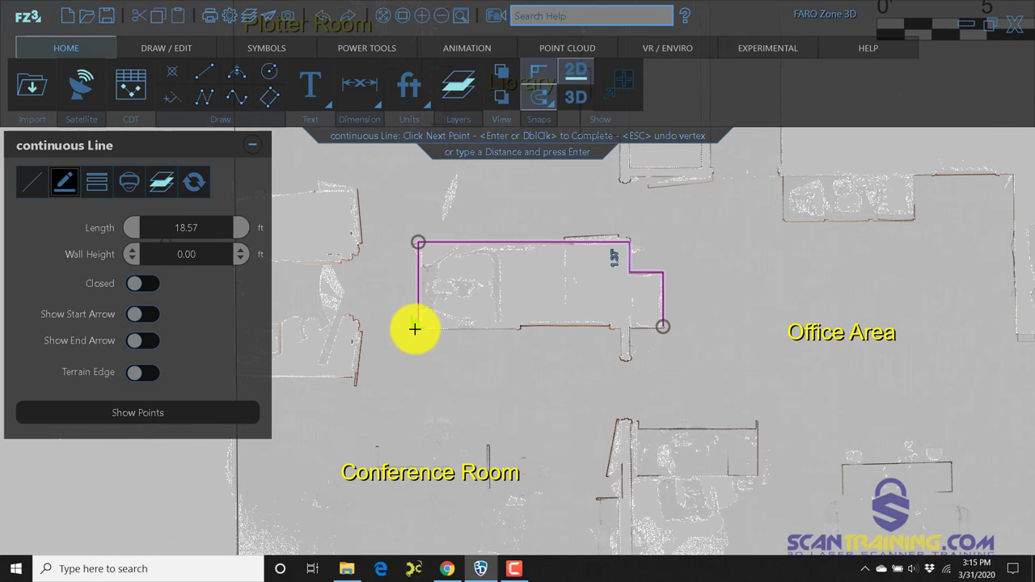
{"action": "left_click", "coordinate": [623, 327]}
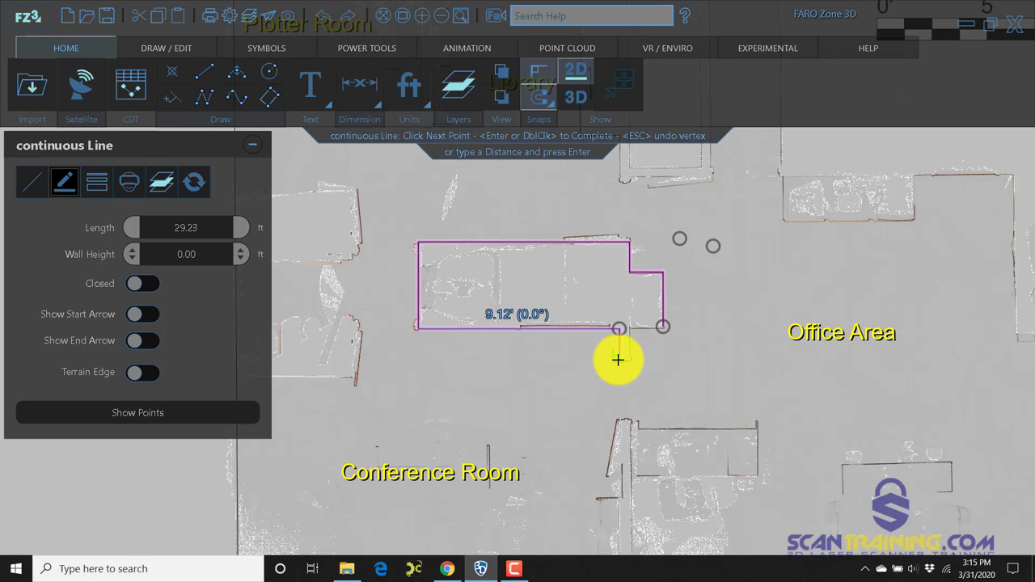
{"action": "mouse_move", "coordinate": [631, 330]}
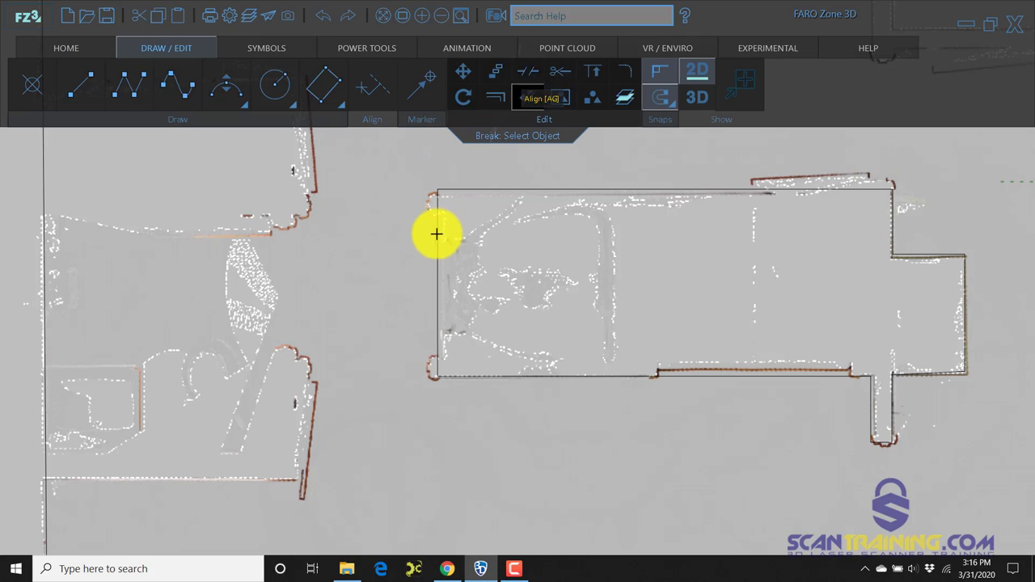
Break a door gap into the outline's left wall, then view the whole plan
{"action": "left_click", "coordinate": [436, 235]}
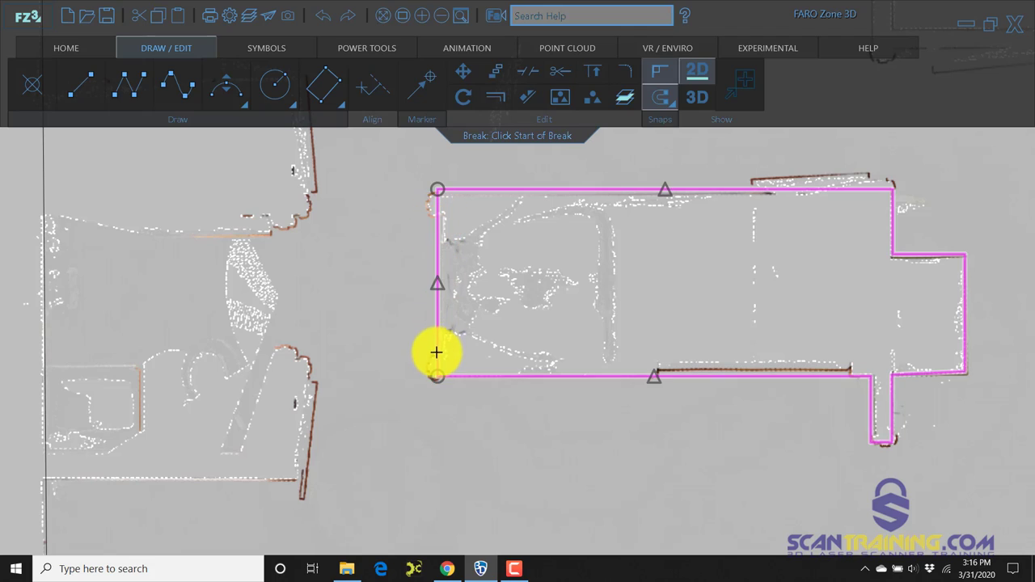
{"action": "left_click", "coordinate": [436, 375]}
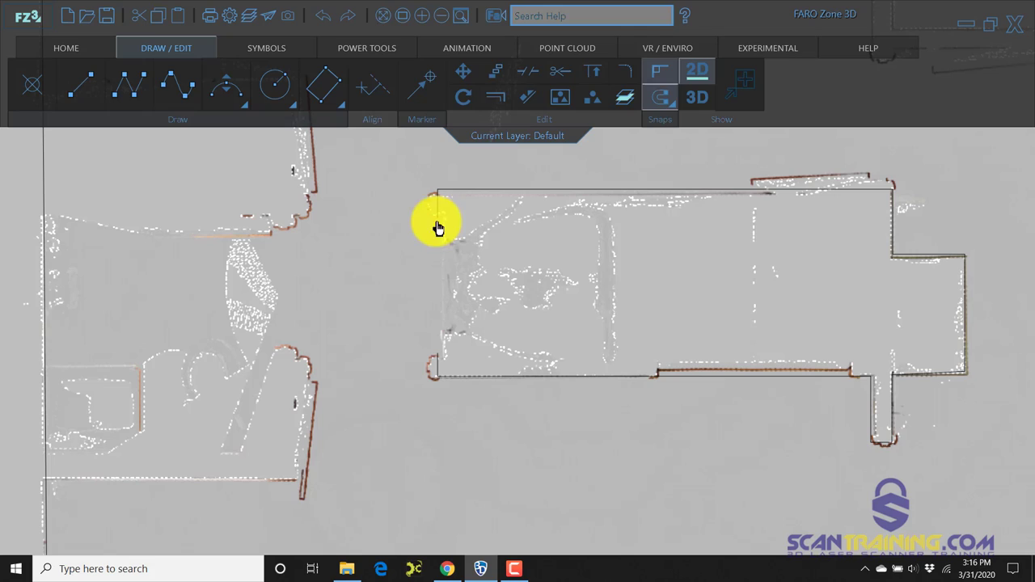
{"action": "left_click", "coordinate": [437, 223]}
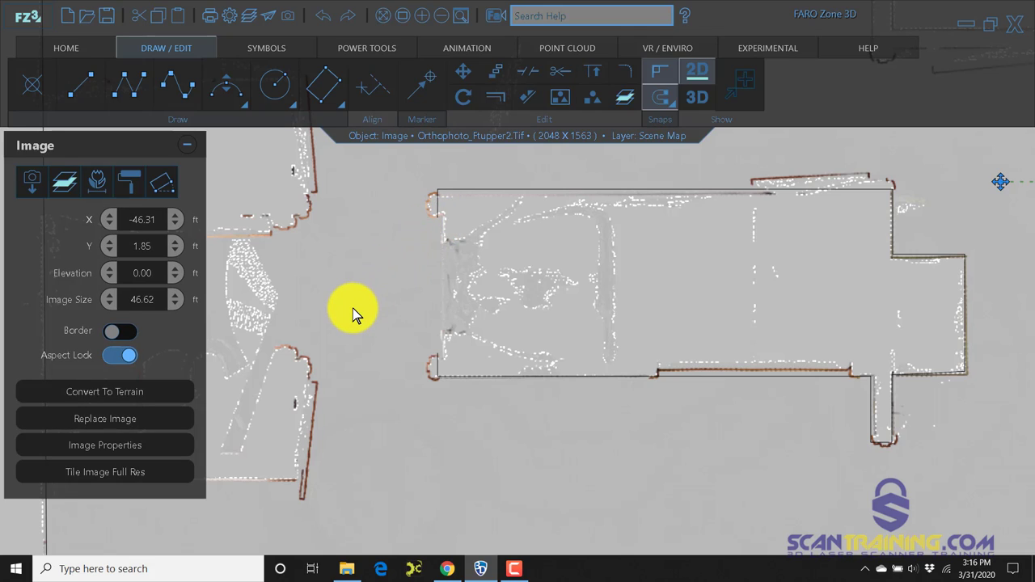
{"action": "mouse_move", "coordinate": [524, 240]}
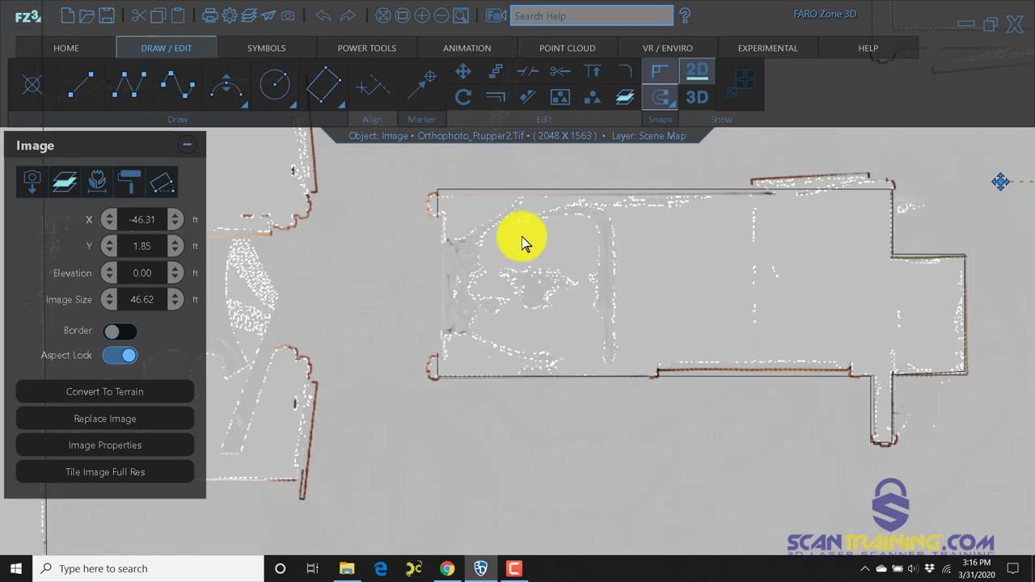
{"action": "mouse_move", "coordinate": [582, 259]}
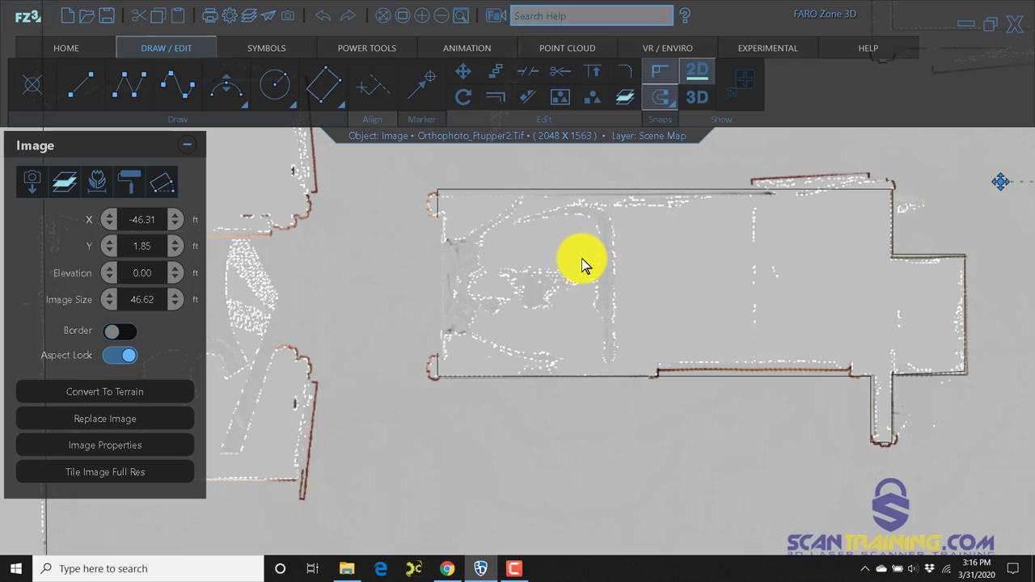
{"action": "left_click_drag", "start_coordinate": [582, 262], "coordinate": [683, 315]}
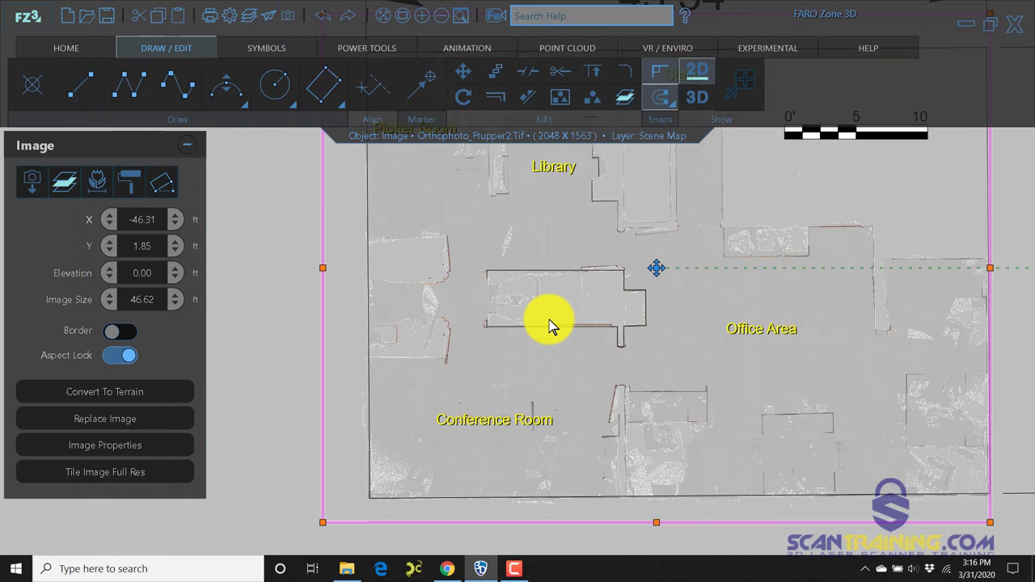
{"action": "mouse_move", "coordinate": [618, 320]}
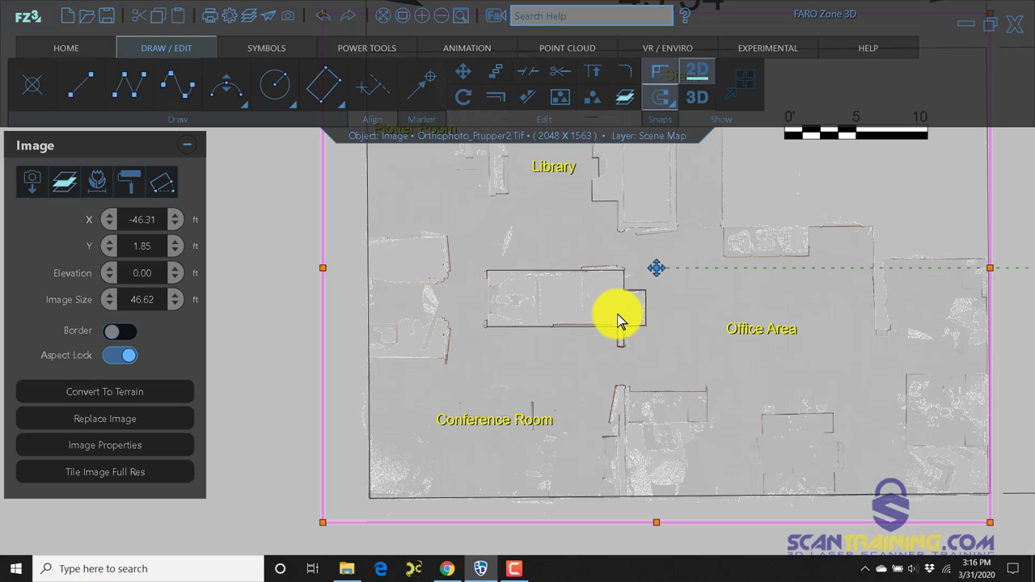
{"action": "mouse_move", "coordinate": [660, 275]}
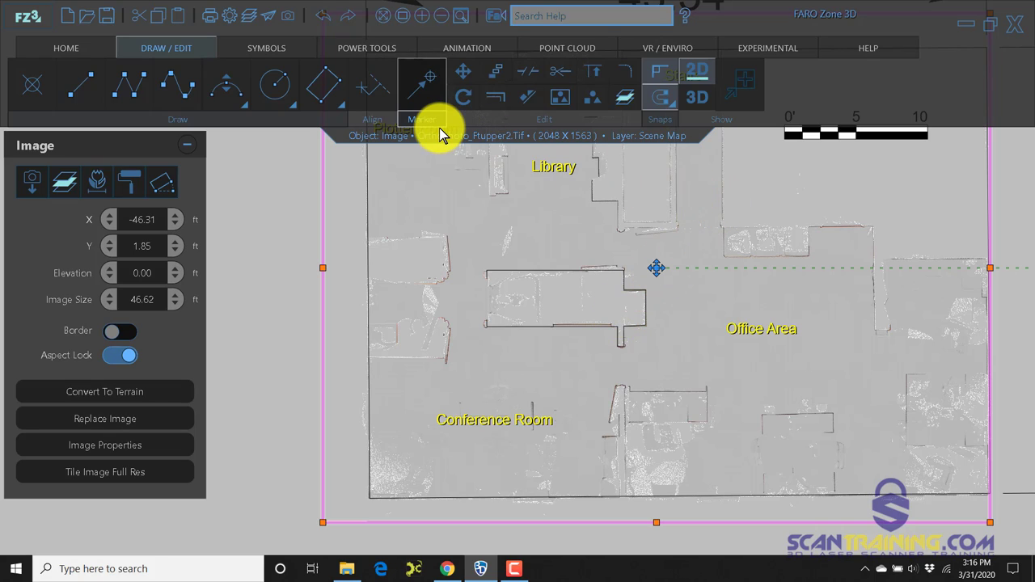
{"action": "mouse_move", "coordinate": [251, 16]}
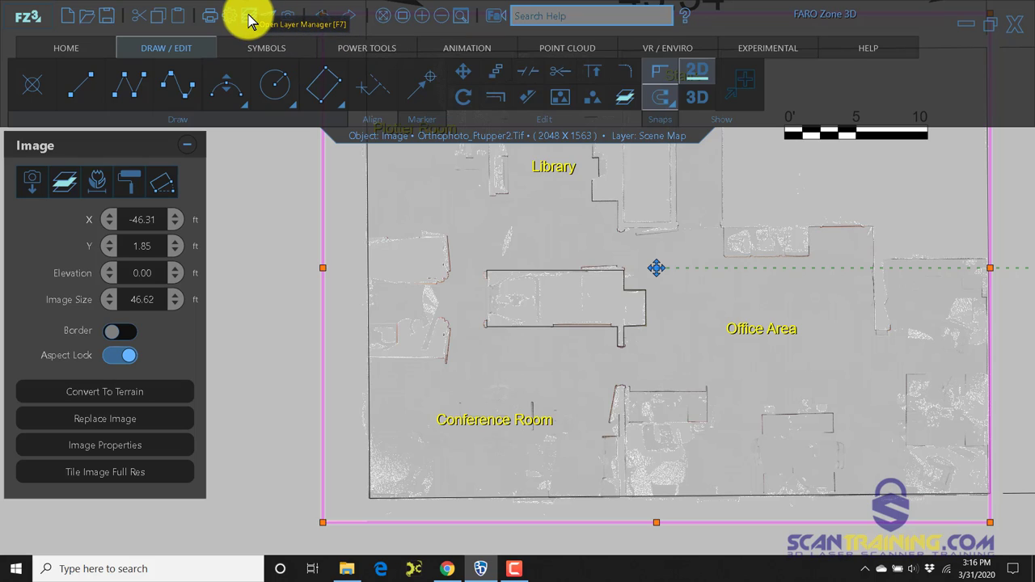
Turn off Show for the Scene Map layer in the Layer Manager, hiding the orthophoto
{"action": "left_click", "coordinate": [252, 15]}
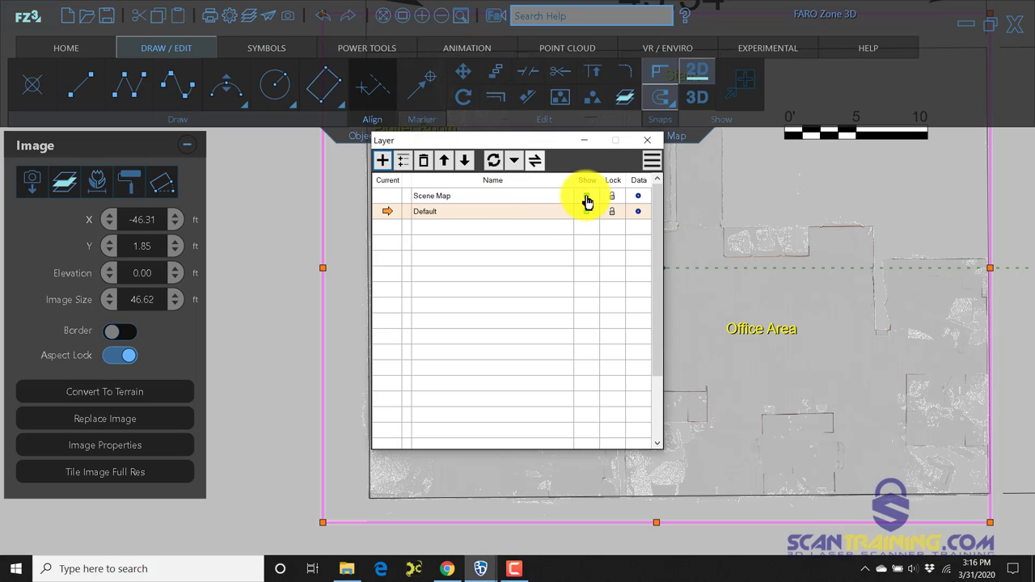
{"action": "left_click", "coordinate": [646, 139]}
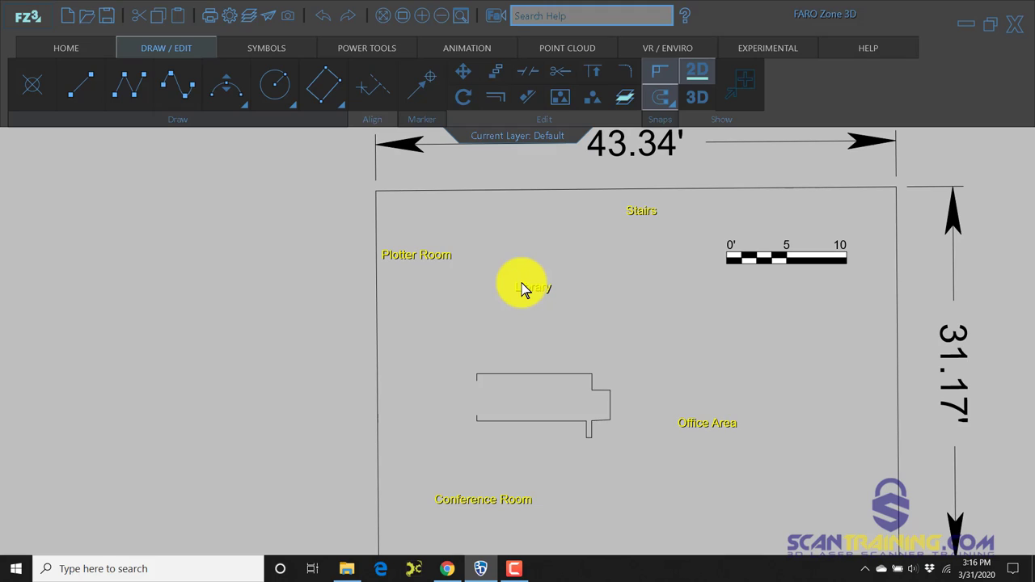
{"action": "mouse_move", "coordinate": [640, 212]}
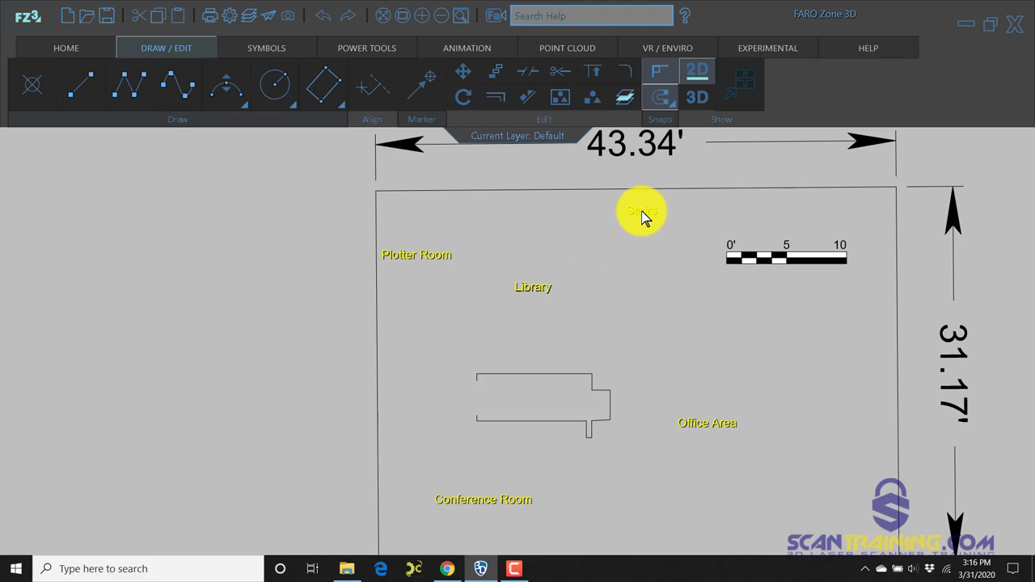
Select the Plotter Room label and set its text colour to black, leaving others yellow
{"action": "left_click", "coordinate": [639, 212]}
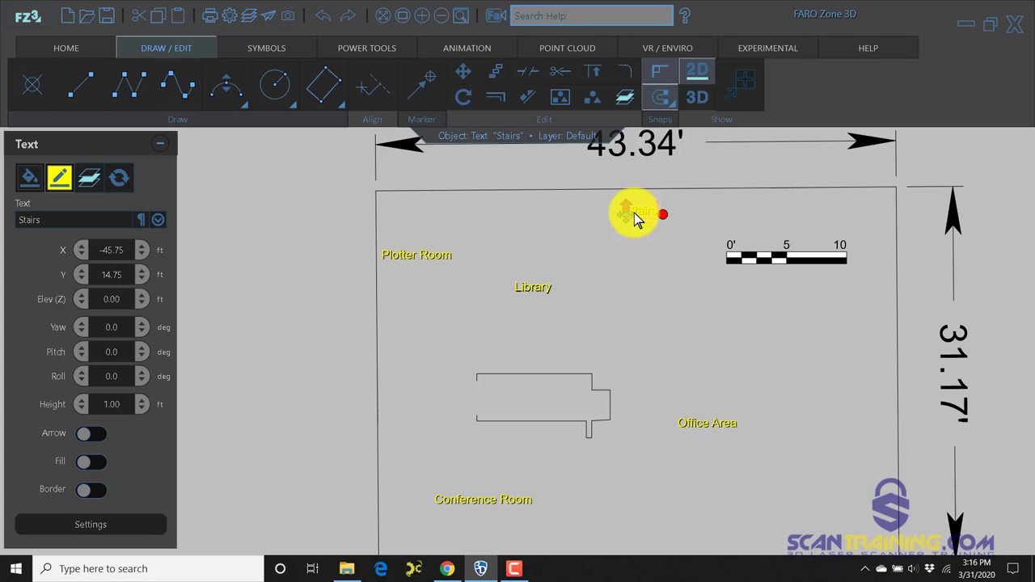
{"action": "left_click", "coordinate": [417, 254]}
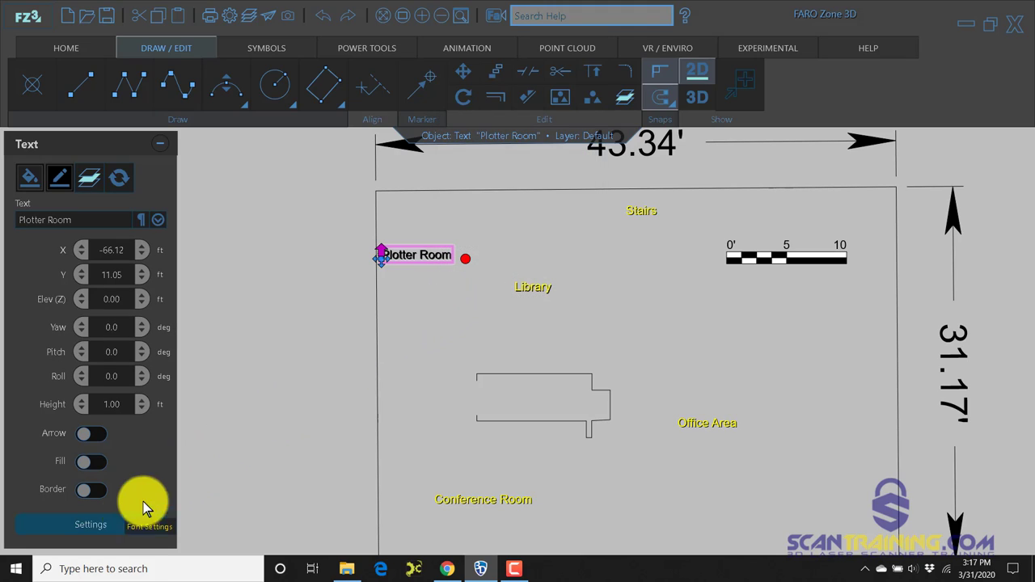
{"action": "left_click", "coordinate": [149, 528]}
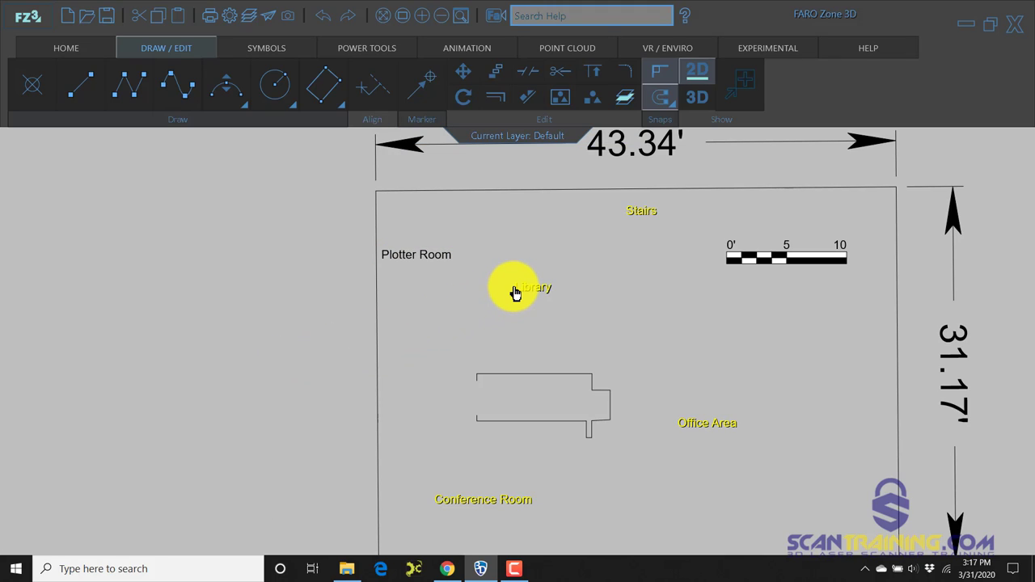
{"action": "mouse_move", "coordinate": [518, 293]}
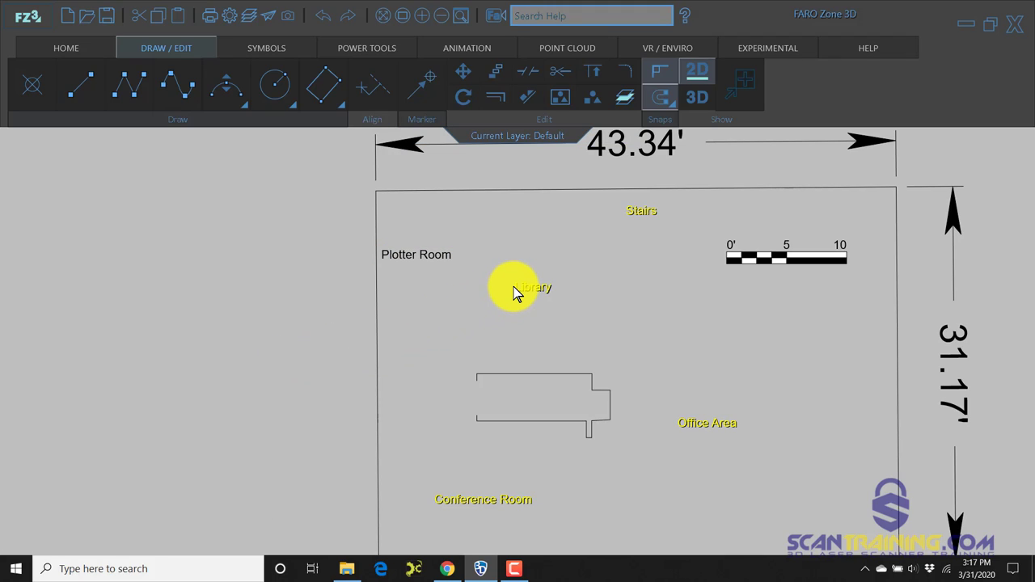
{"action": "mouse_move", "coordinate": [553, 281]}
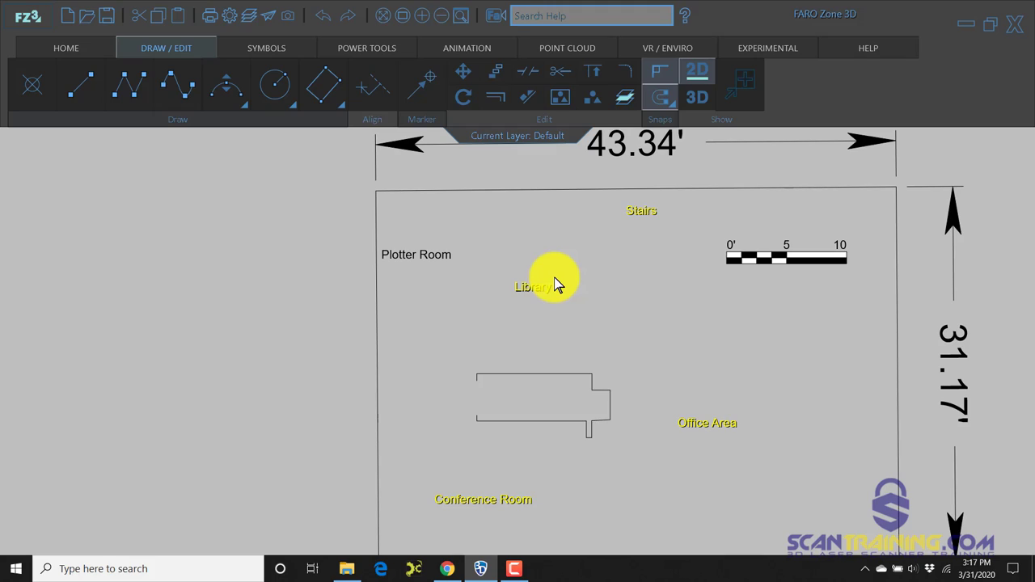
{"action": "mouse_move", "coordinate": [643, 219]}
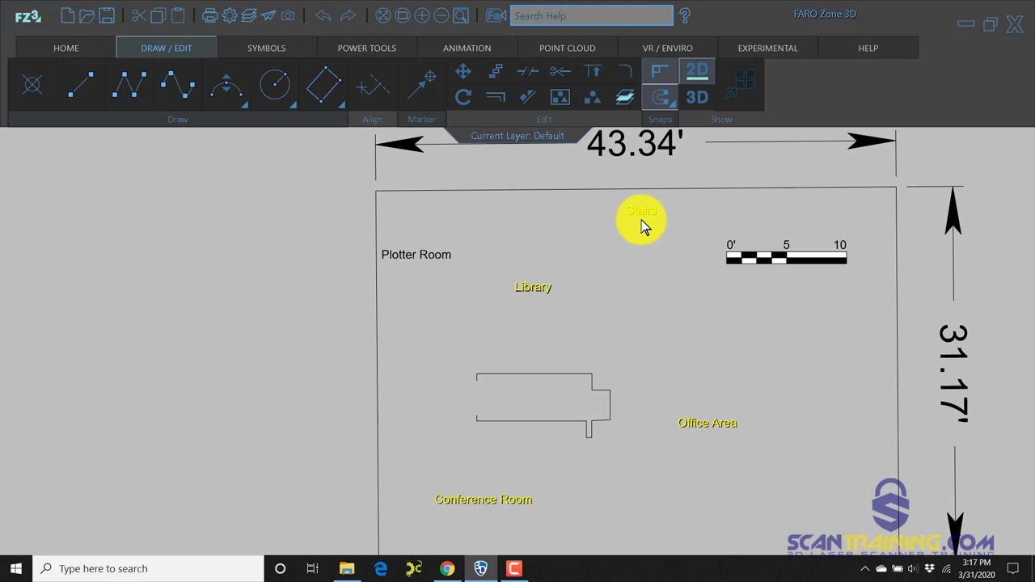
{"action": "mouse_move", "coordinate": [644, 226]}
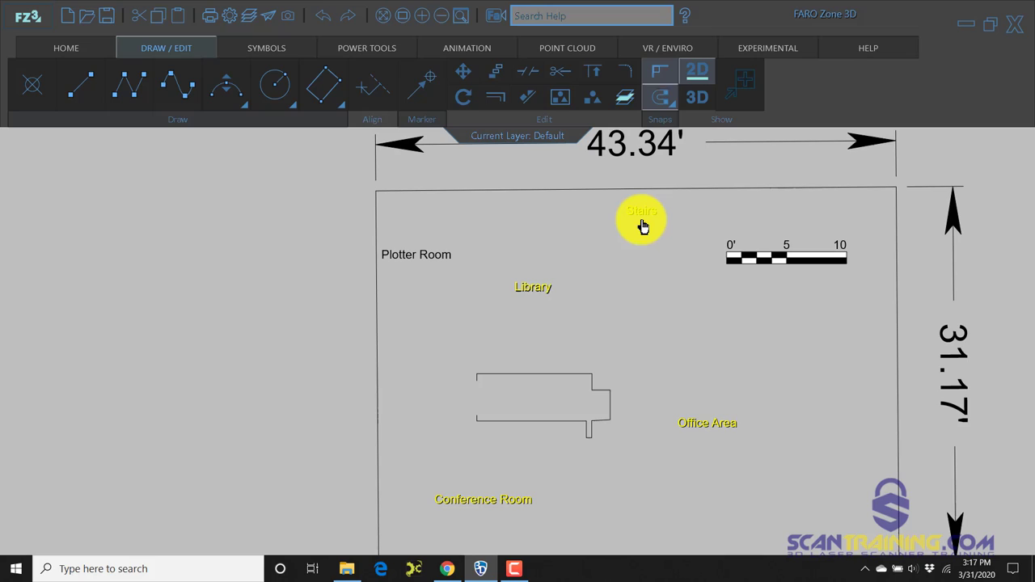
{"action": "mouse_move", "coordinate": [647, 217]}
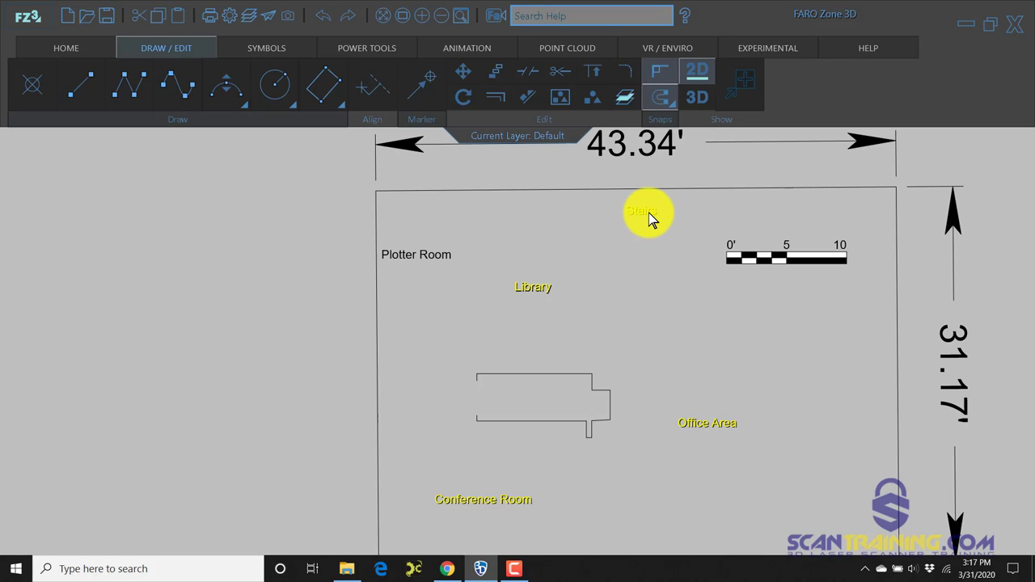
{"action": "mouse_move", "coordinate": [639, 246]}
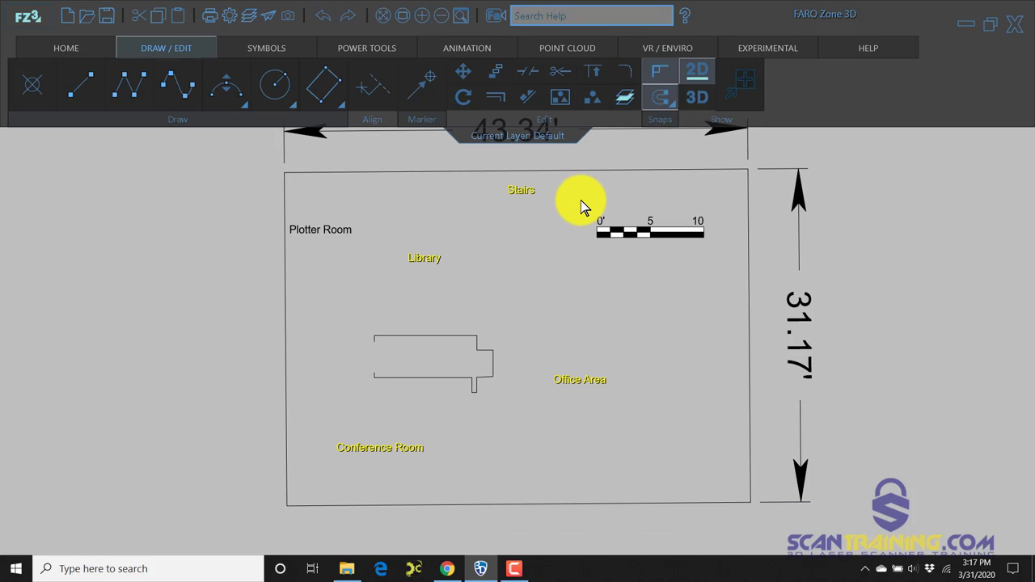
{"action": "mouse_move", "coordinate": [582, 207]}
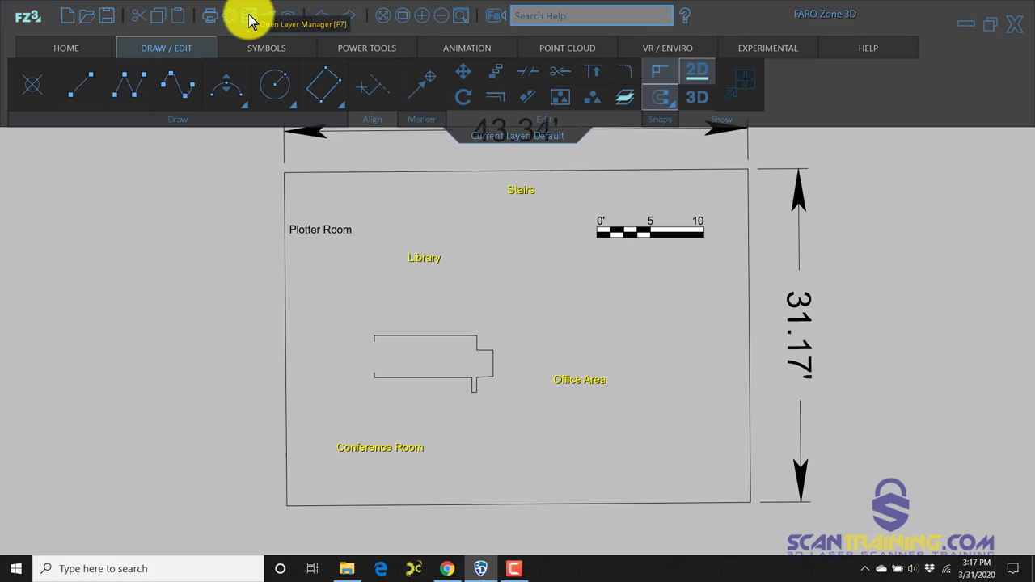
Re-enable Show for the Scene Map layer so the orthophoto appears beneath the drawing
{"action": "left_click", "coordinate": [251, 16]}
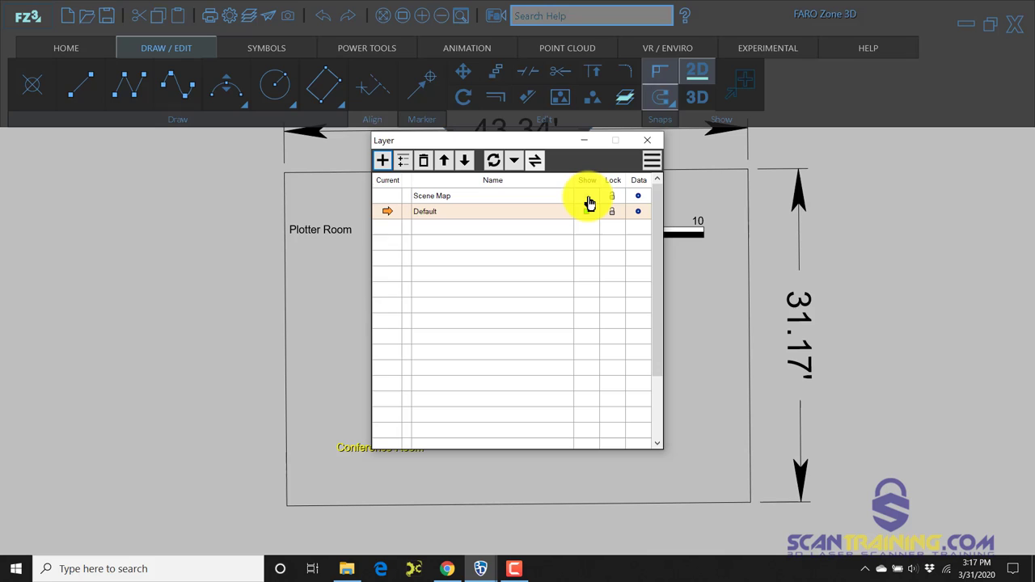
{"action": "left_click", "coordinate": [647, 139]}
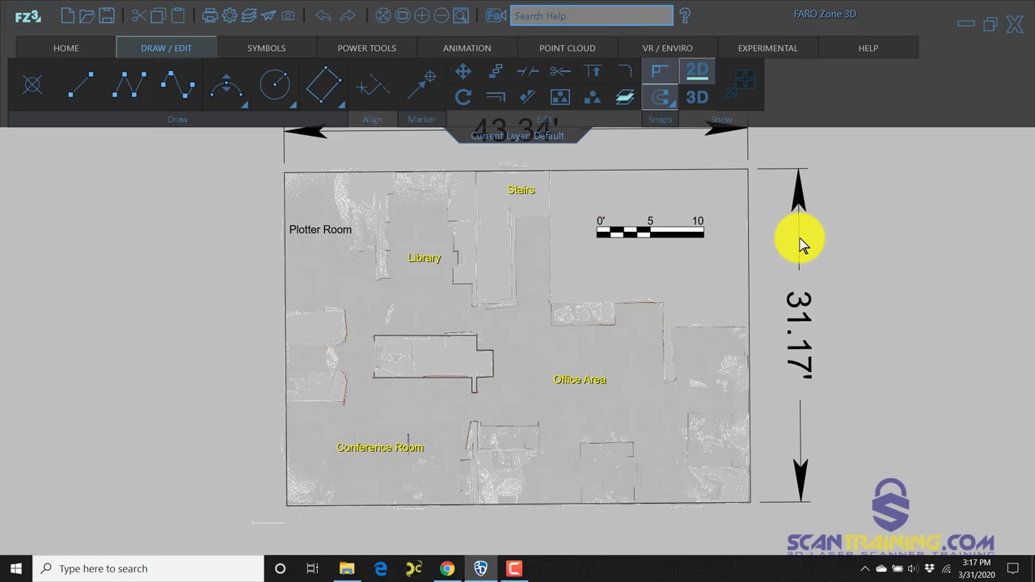
{"action": "mouse_move", "coordinate": [574, 259]}
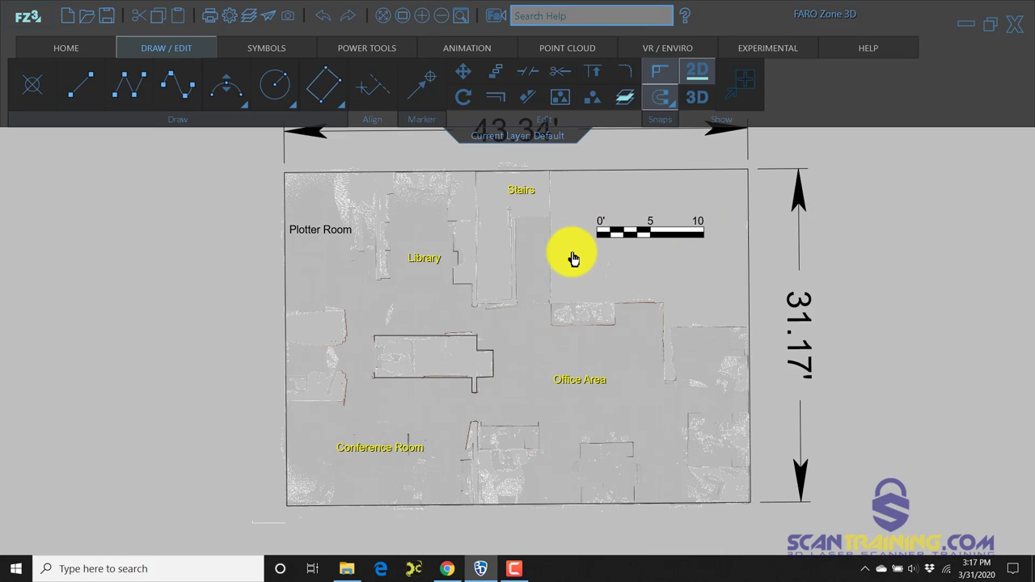